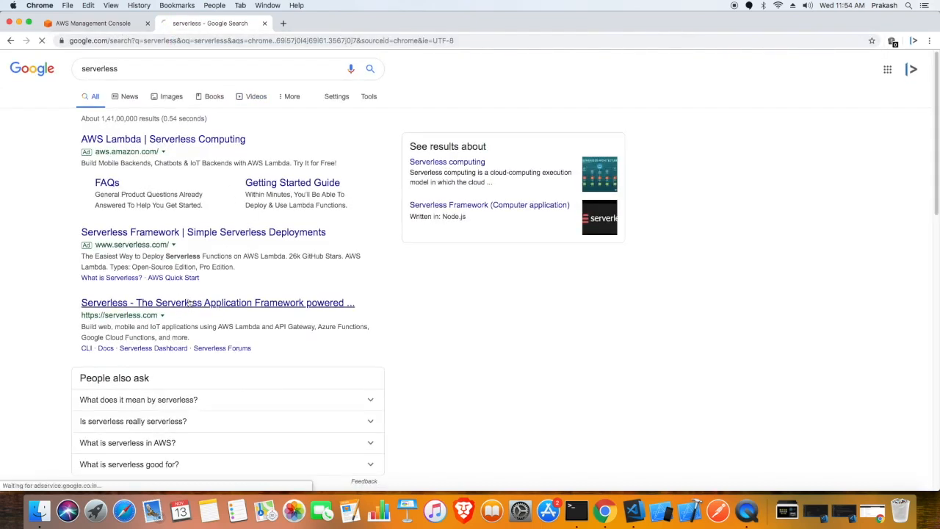
Step: Reach the Serverless Framework docs and browse the getting started guide and provider CLI references
{"action": "left_click", "coordinate": [217, 303]}
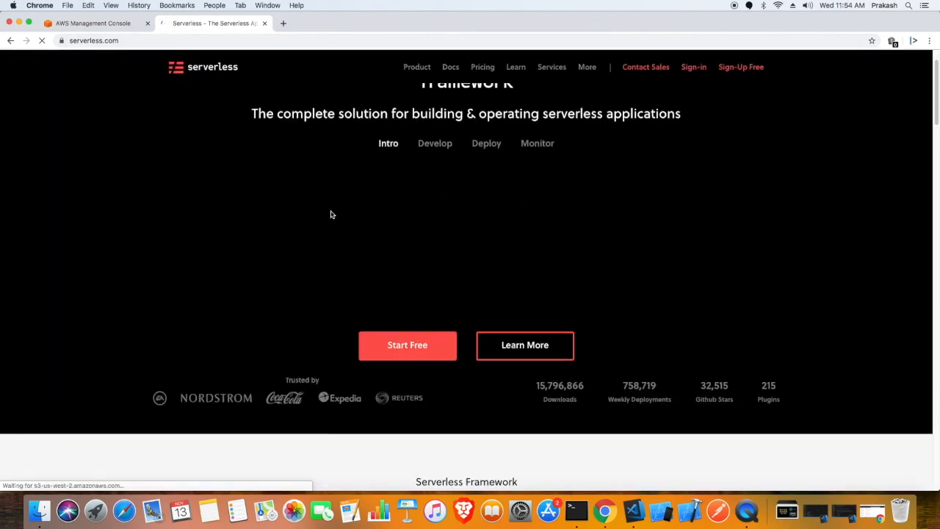
{"action": "left_click", "coordinate": [450, 68]}
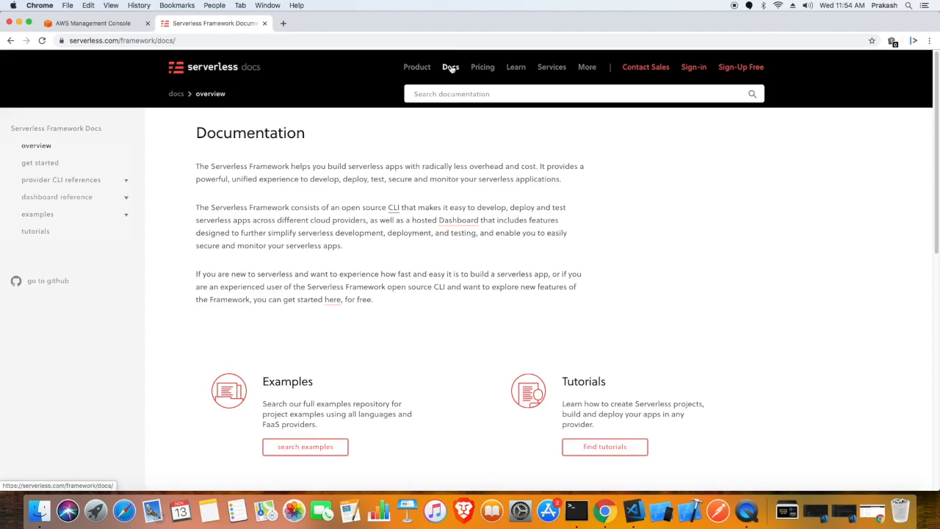
{"action": "left_click", "coordinate": [62, 179]}
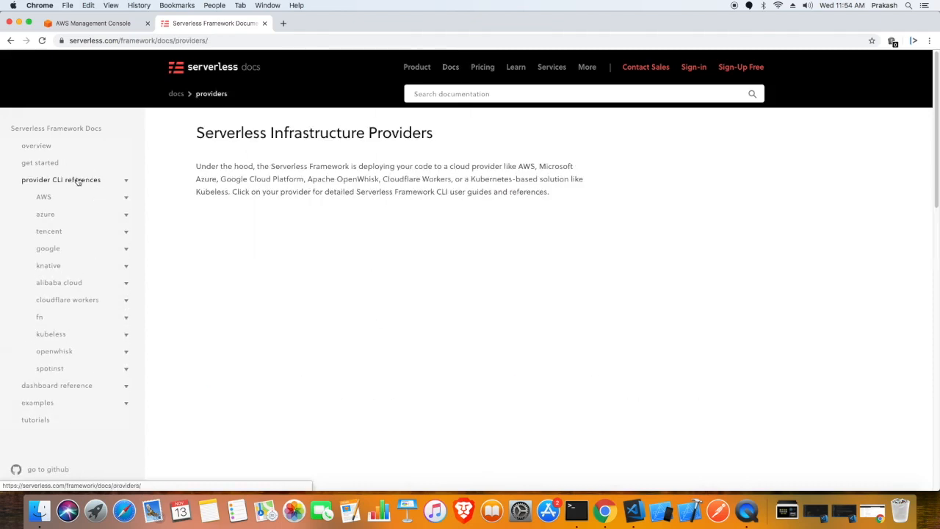
{"action": "left_click", "coordinate": [39, 162]}
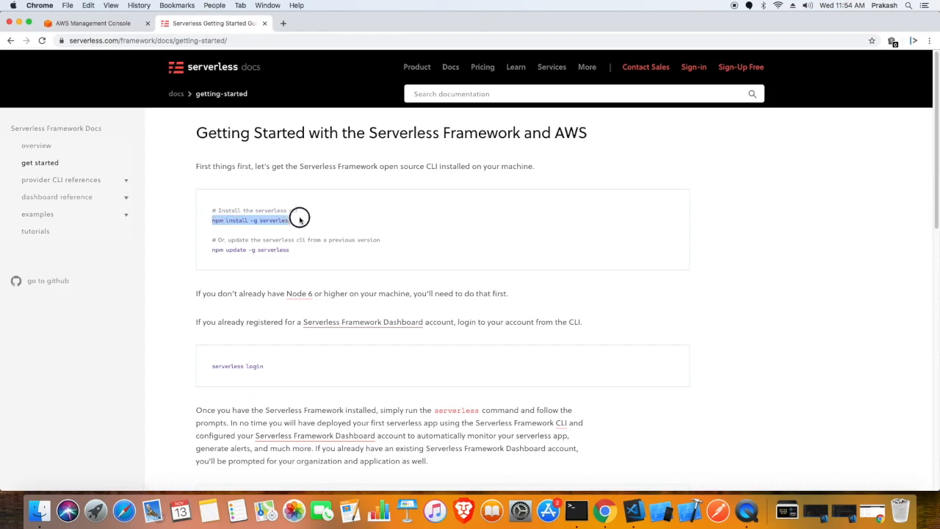
Step: Move from the infrastructure providers overview into the AWS provider documentation
{"action": "left_click", "coordinate": [62, 179]}
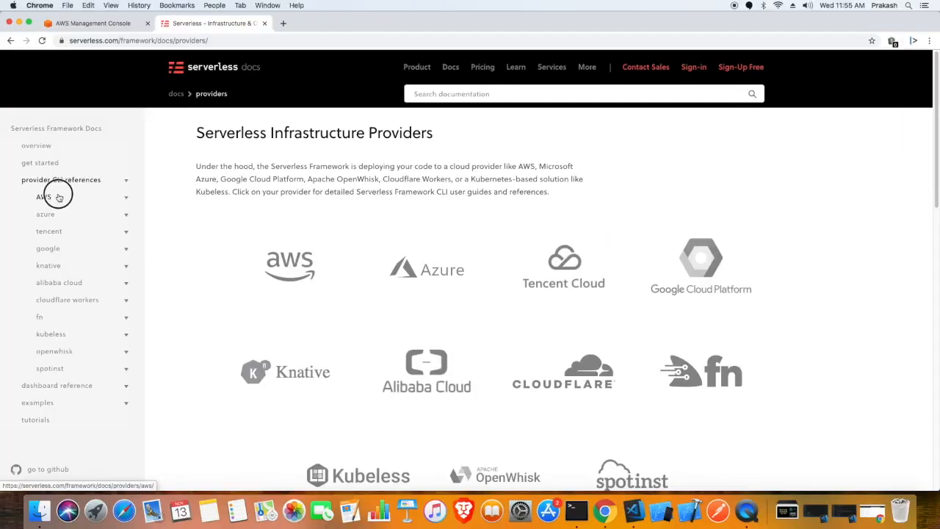
{"action": "left_click", "coordinate": [33, 196]}
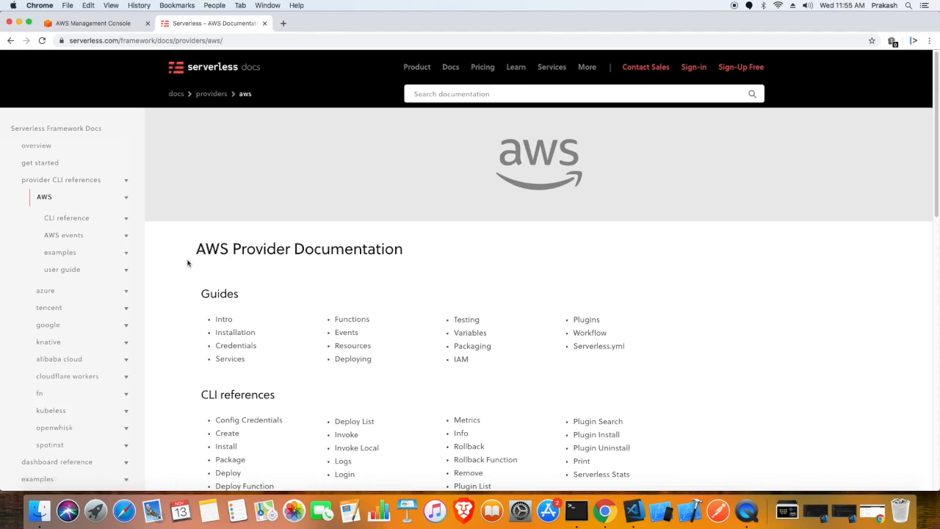
{"action": "left_click", "coordinate": [226, 432]}
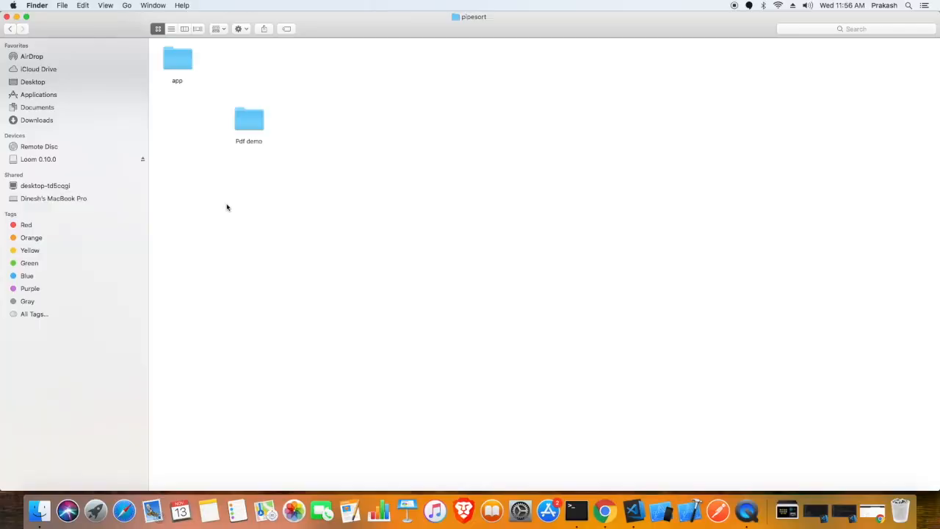
Step: Open the Pdf demo project folder so handler.js and serverless.yml load in VS Code
{"action": "double_click", "coordinate": [249, 119]}
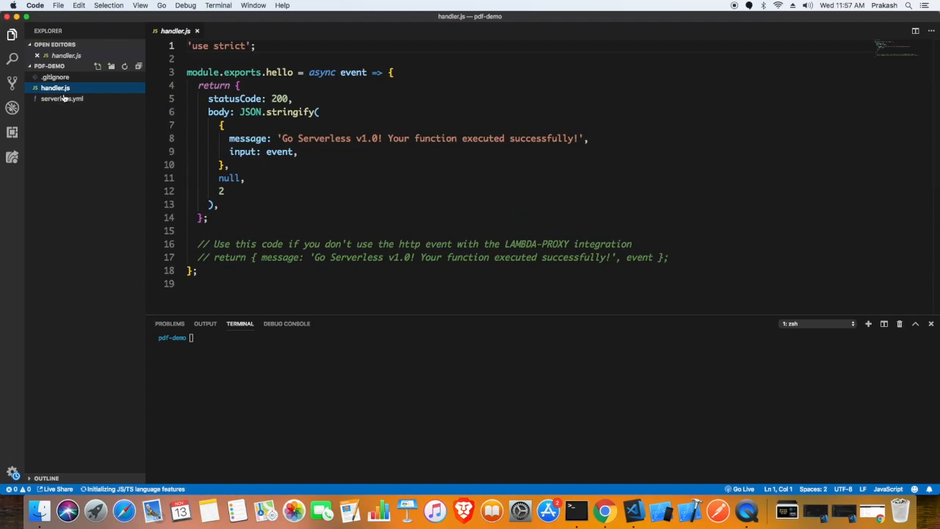
Step: Delete handler.js from the pdf-demo project and create a new file named pdf
{"action": "left_click", "coordinate": [62, 98]}
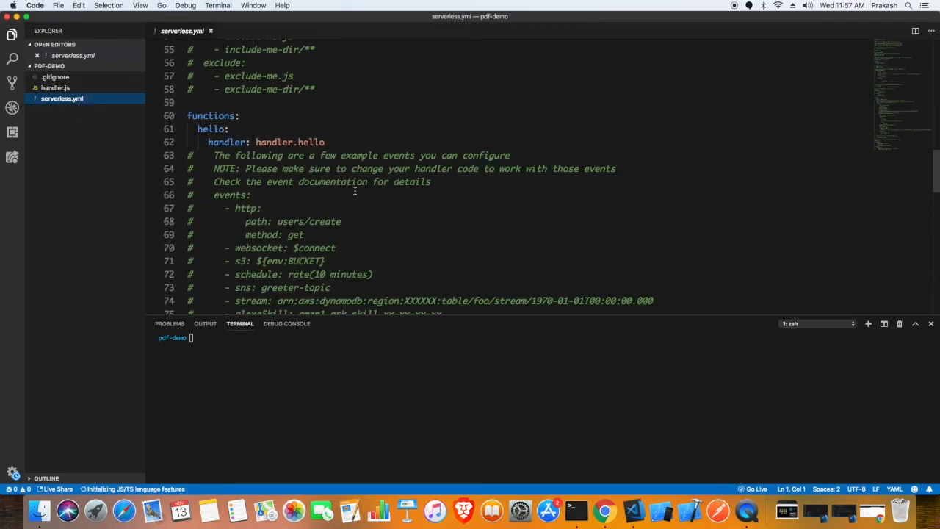
{"action": "left_click", "coordinate": [56, 88]}
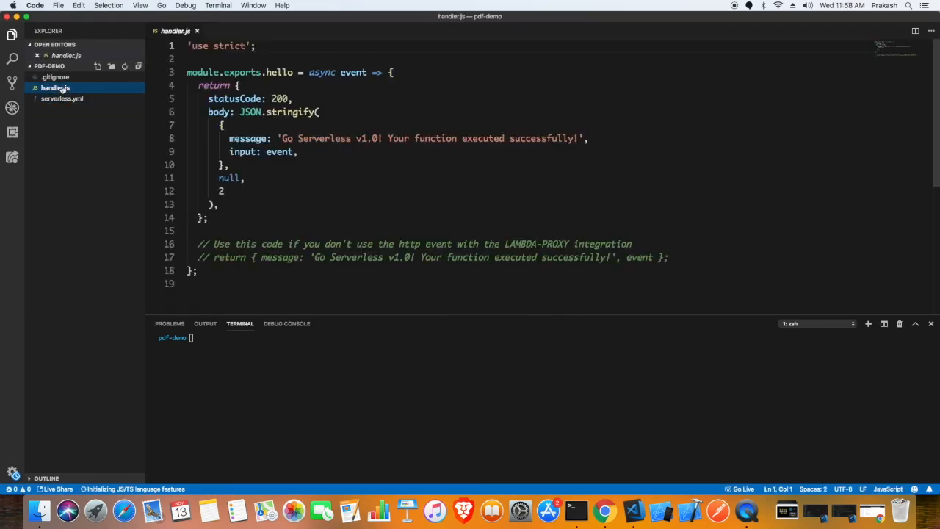
{"action": "right_click", "coordinate": [56, 88]}
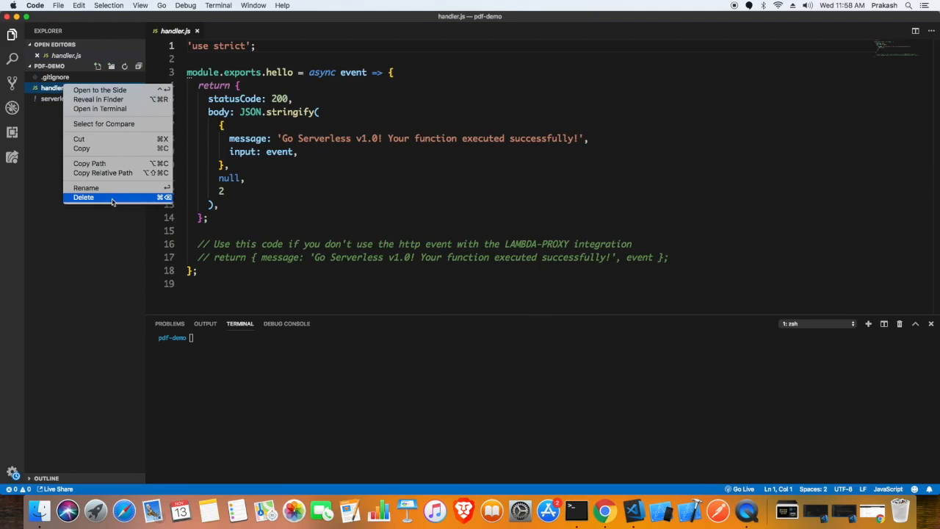
{"action": "left_click", "coordinate": [83, 197]}
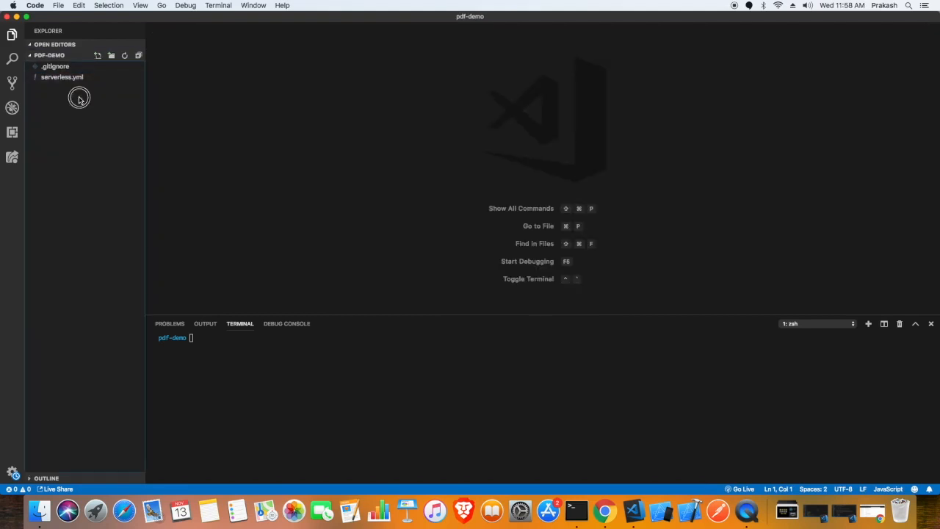
{"action": "type", "text": "pdf"}
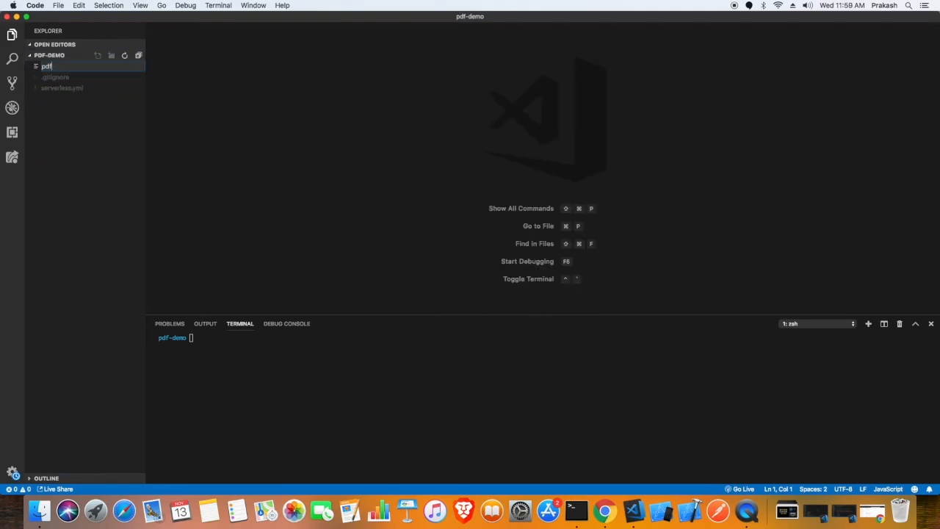
{"action": "key", "text": "Enter"}
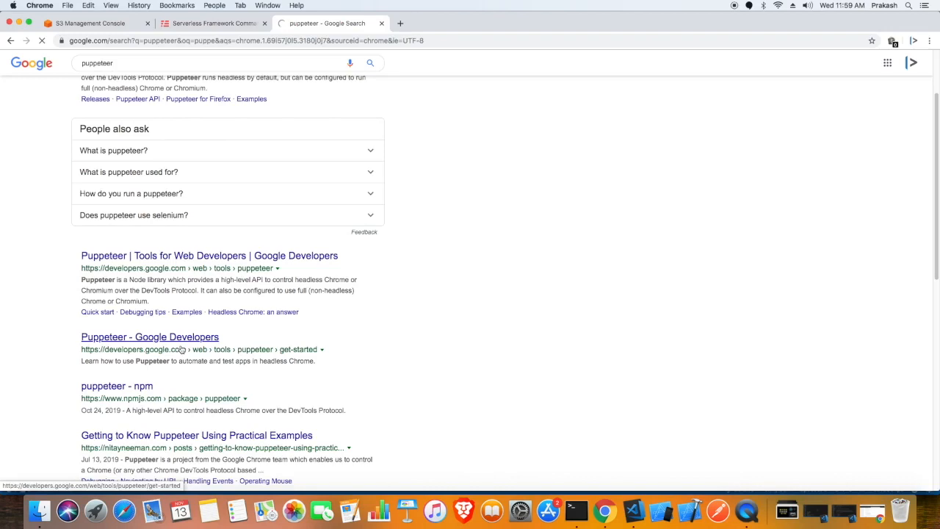
Step: View the puppeteer npm page with its install command, then switch back to VS Code
{"action": "left_click", "coordinate": [116, 385]}
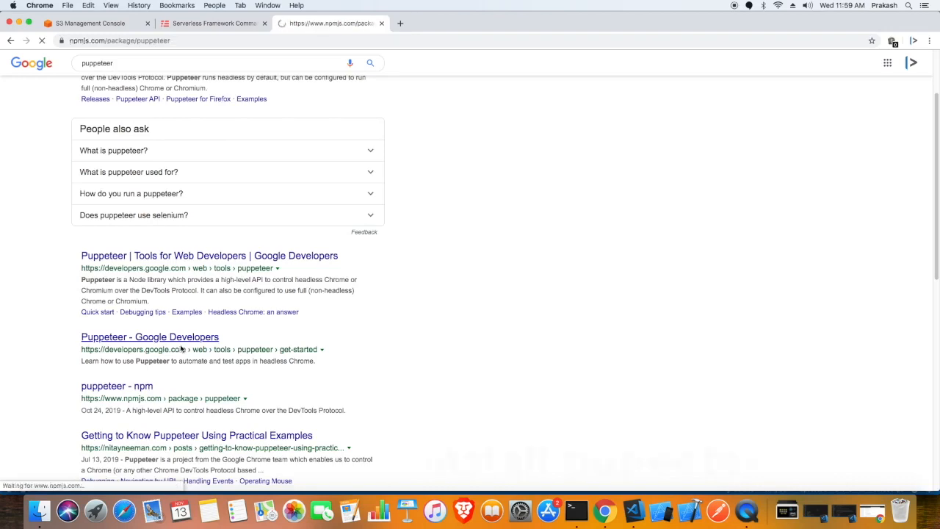
{"action": "left_click", "coordinate": [116, 385]}
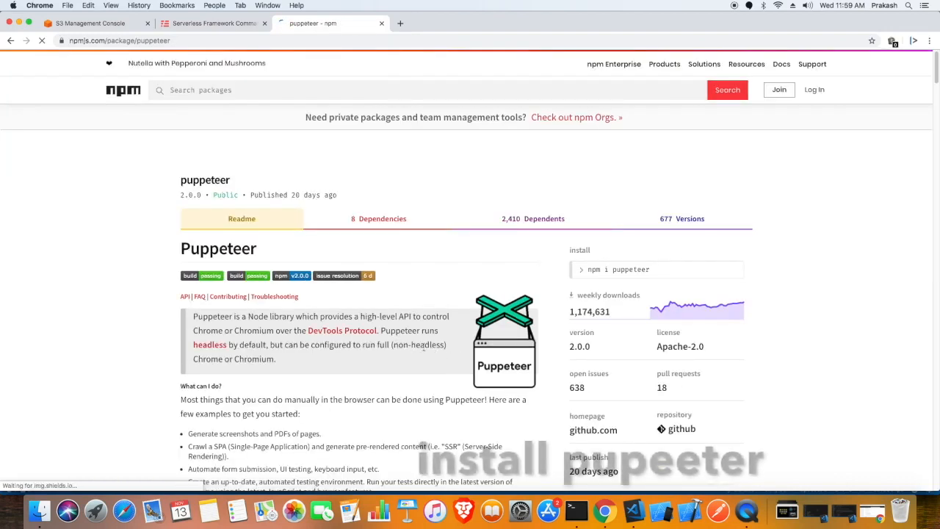
{"action": "scroll", "scroll_direction": "down", "scroll_amount": 3}
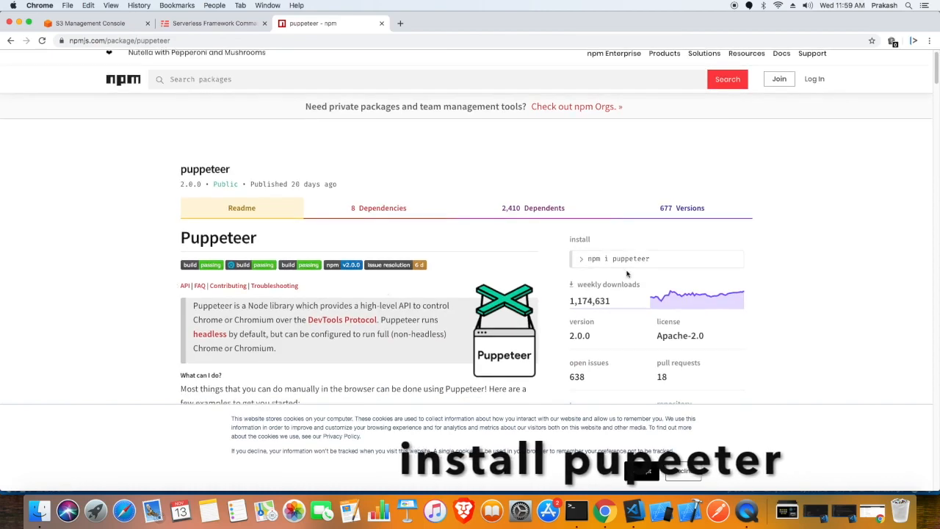
{"action": "key", "text": "cmd+tab"}
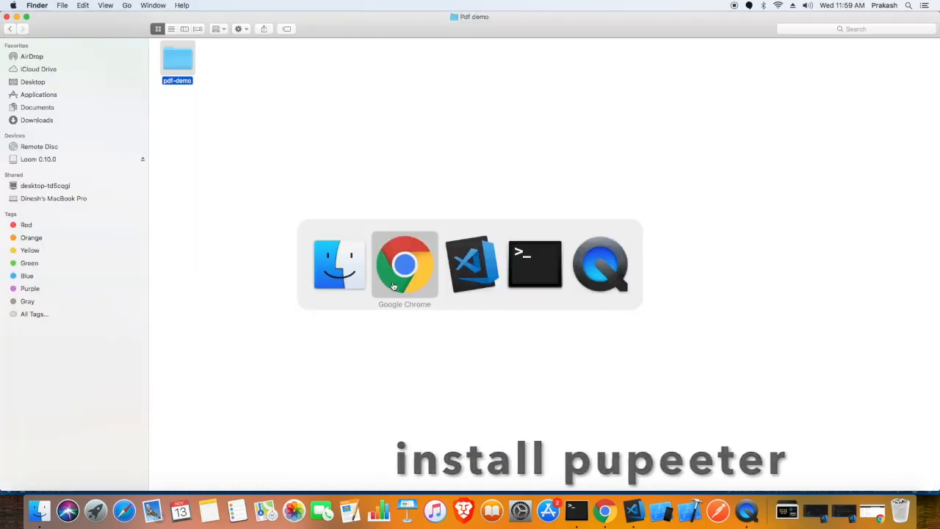
Step: Run npm i puppeteer in the integrated terminal for the pdf-demo project
{"action": "left_click", "coordinate": [472, 263]}
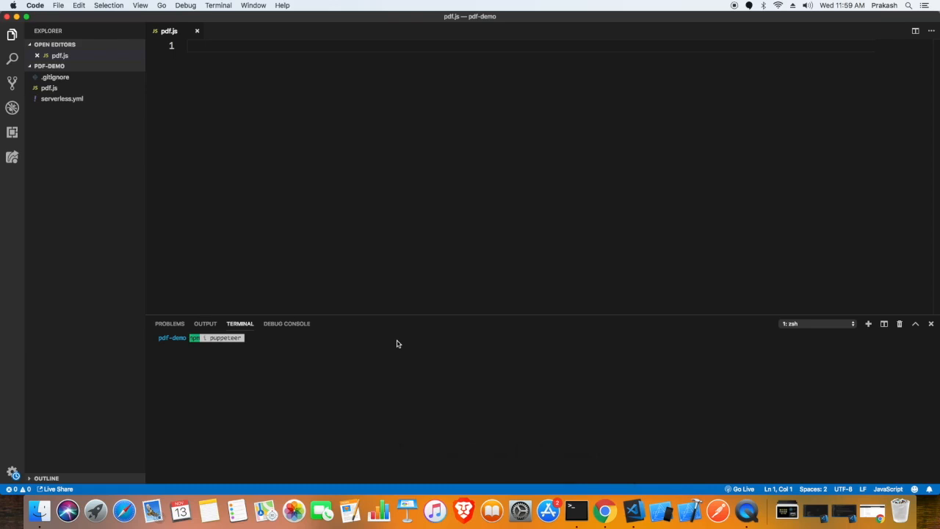
{"action": "key", "text": "enter"}
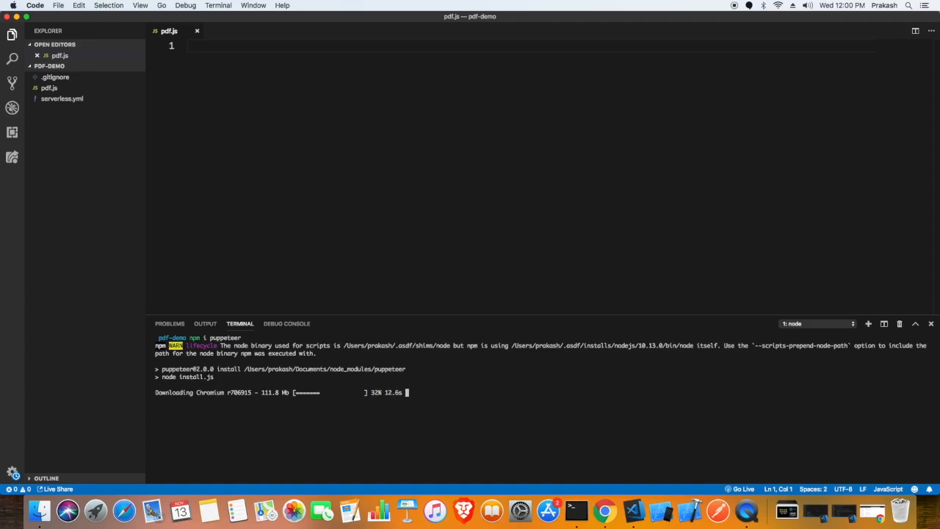
{"action": "mouse_move", "coordinate": [420, 353]}
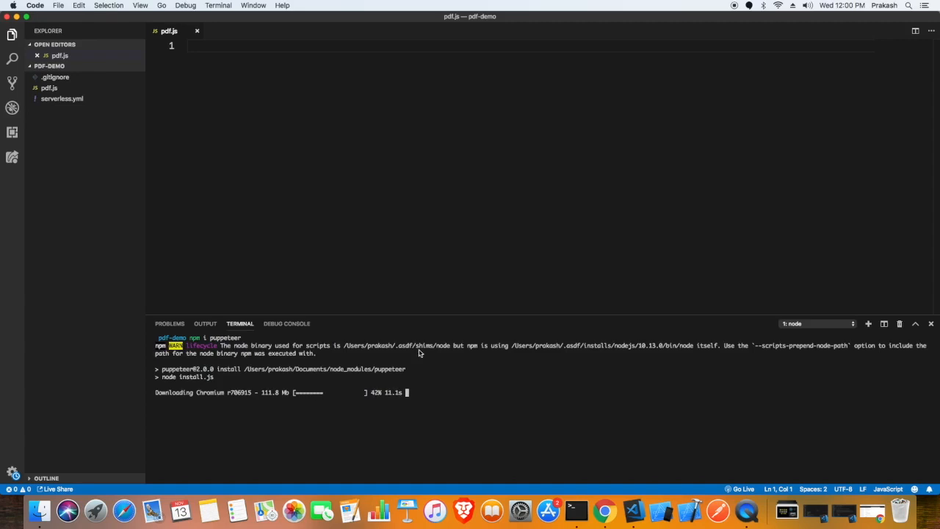
{"action": "mouse_move", "coordinate": [485, 379]}
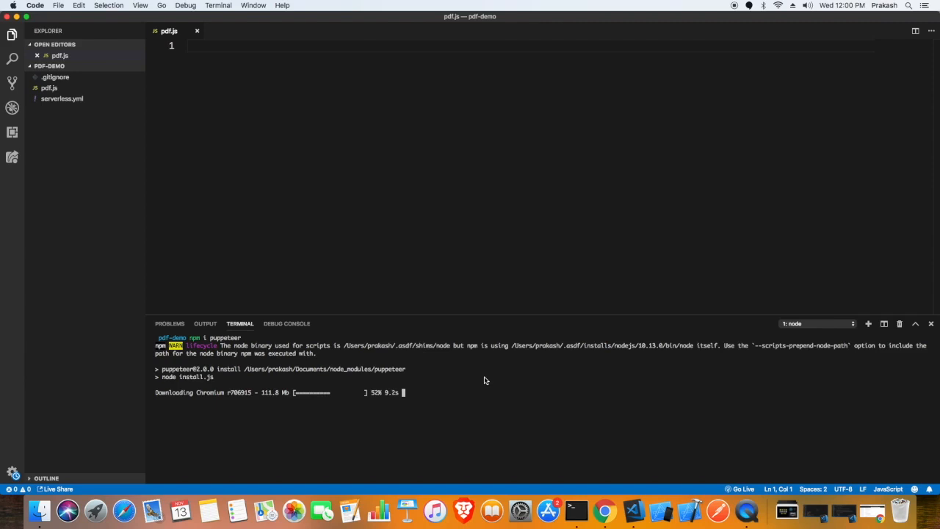
{"action": "mouse_move", "coordinate": [547, 434]}
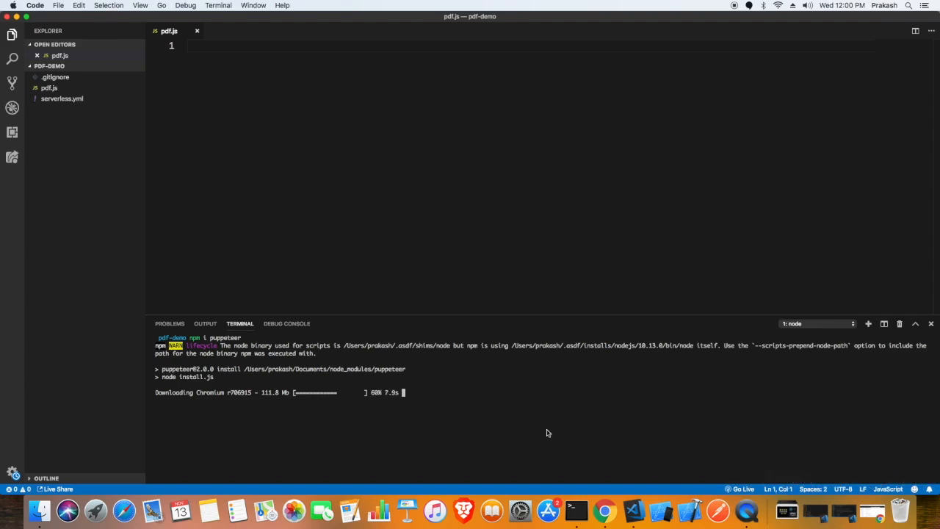
{"action": "mouse_move", "coordinate": [543, 419]}
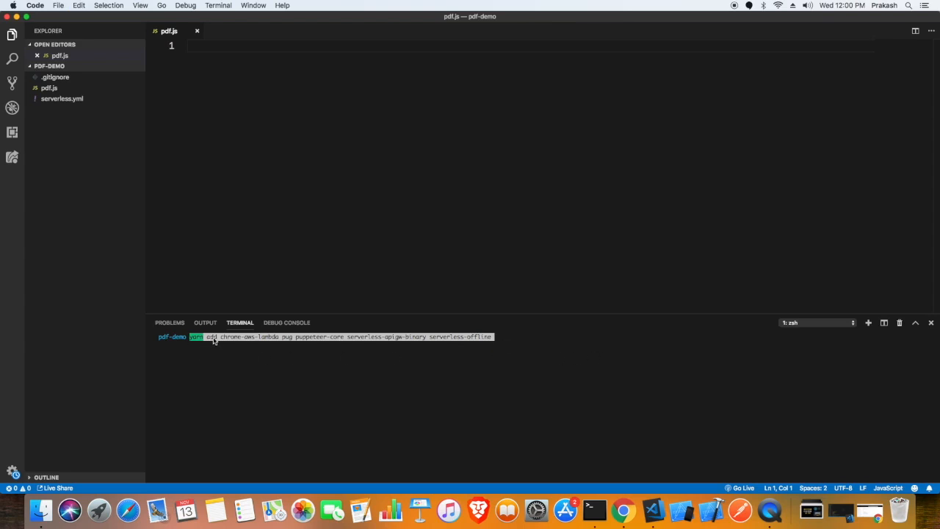
{"action": "mouse_move", "coordinate": [338, 346]}
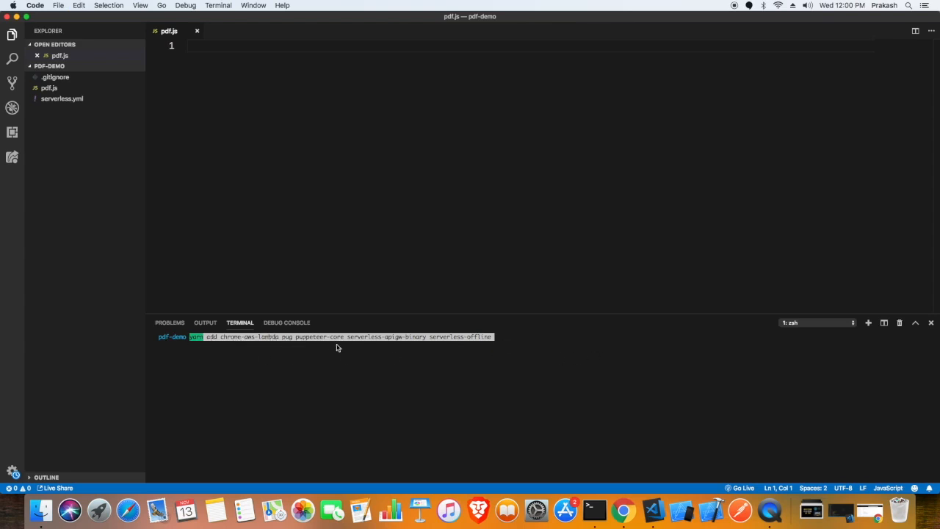
{"action": "mouse_move", "coordinate": [449, 344]}
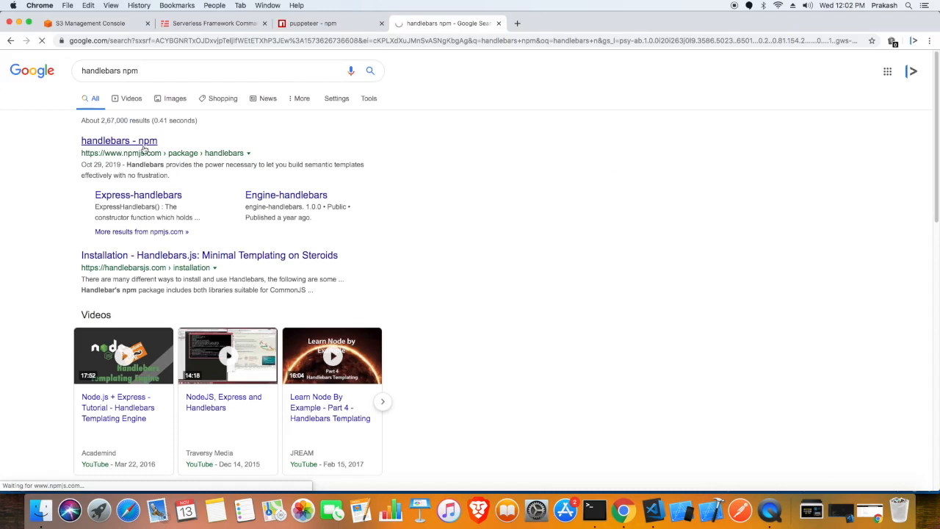
Step: Open the handlebars package page on npm from the search results
{"action": "left_click", "coordinate": [118, 141]}
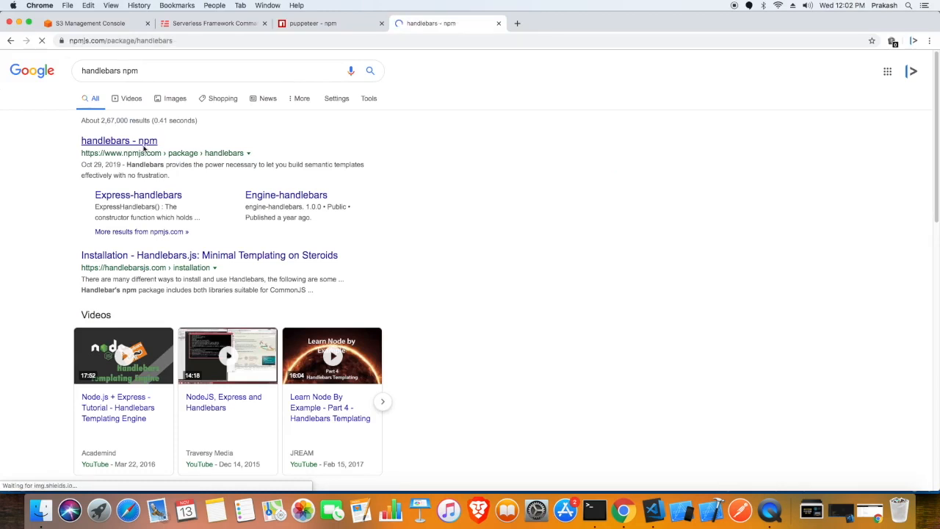
{"action": "left_click", "coordinate": [119, 141]}
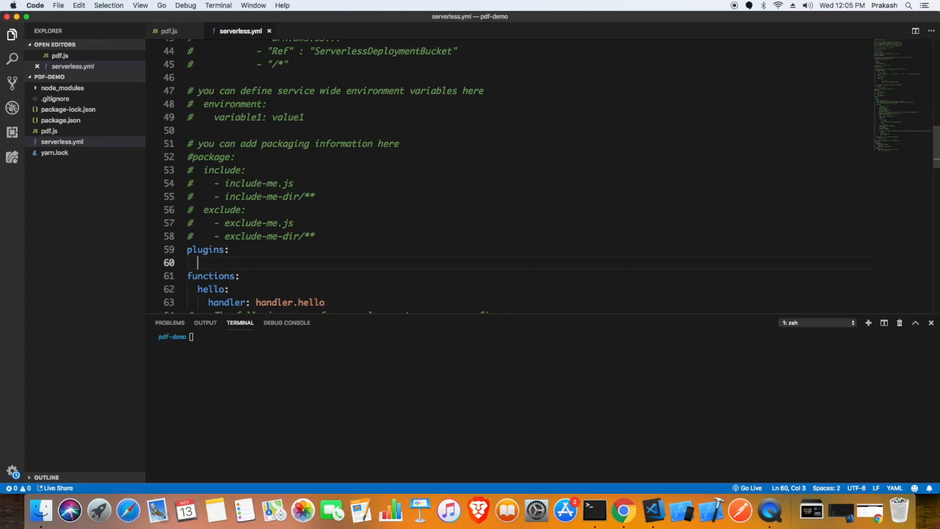
Step: List serverless-offline under plugins in serverless.yml
{"action": "type", "text": "-serv"}
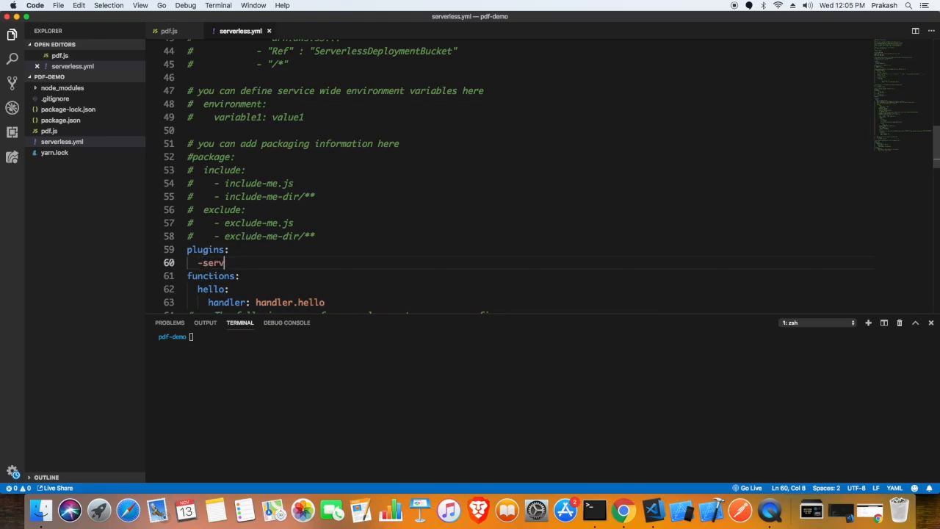
{"action": "type", "text": "erle"}
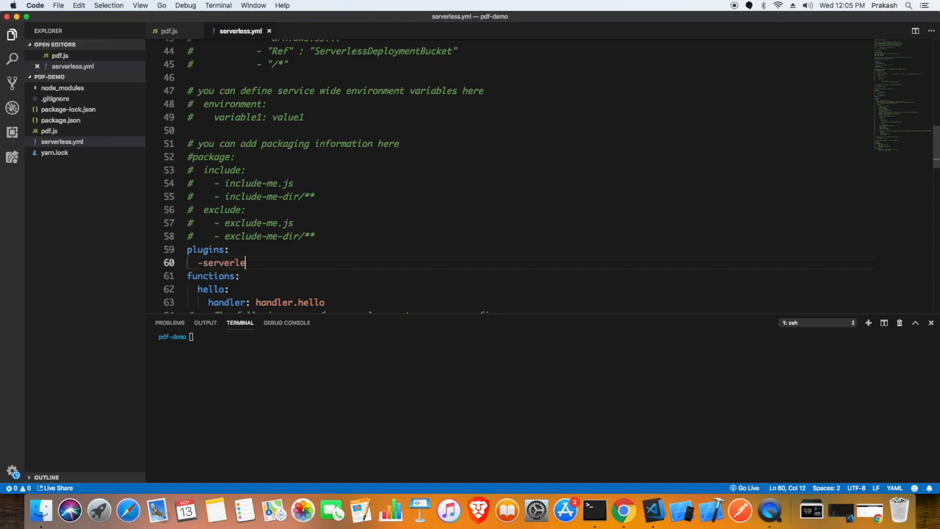
{"action": "type", "text": "ss-"}
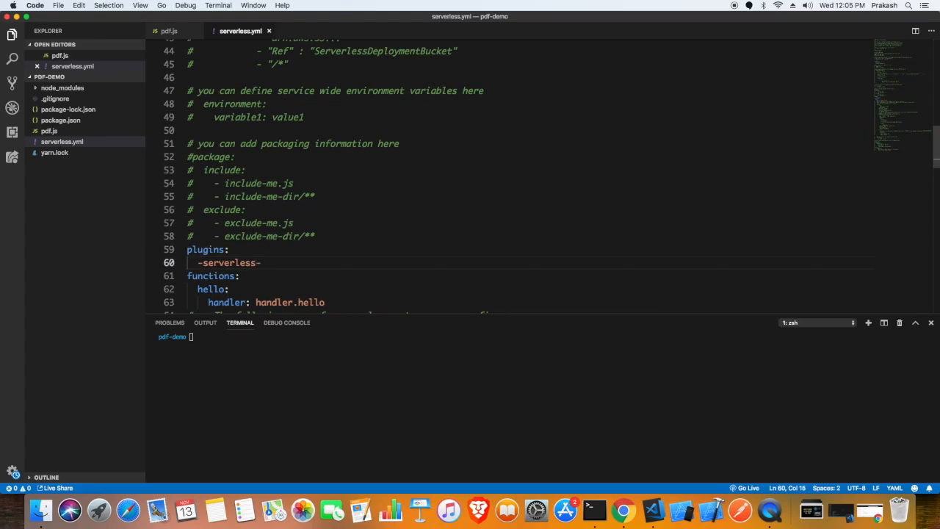
{"action": "type", "text": "off"}
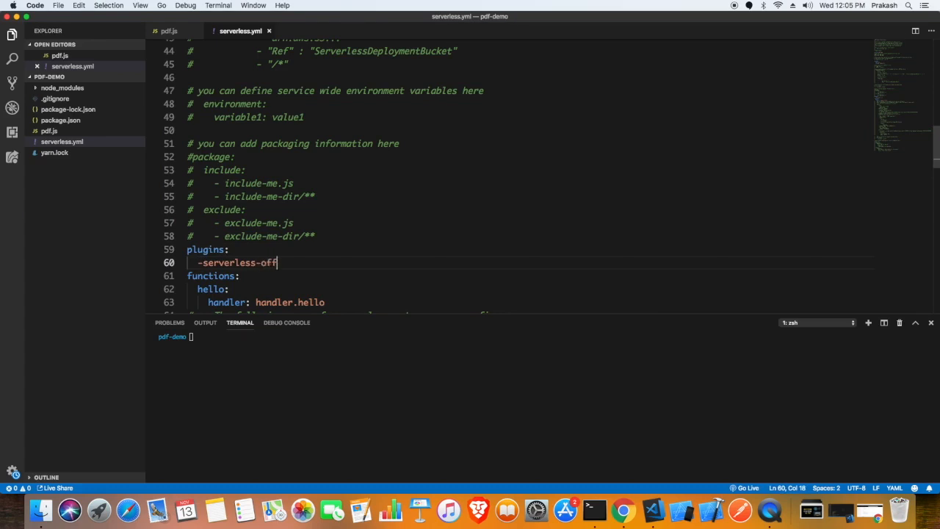
{"action": "type", "text": "line"}
{"action": "left_click", "coordinate": [530, 288]}
{"action": "type", "text": "pdf:"}
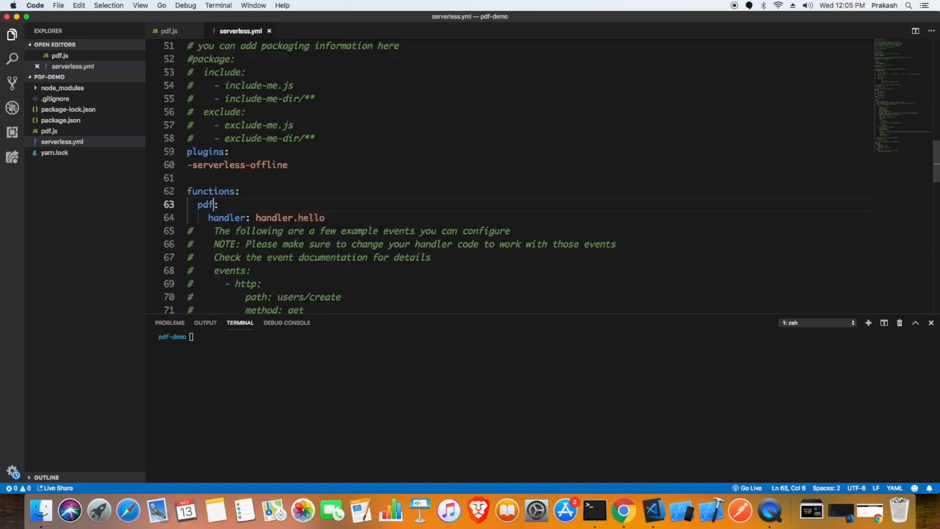
Step: Rename the function to pdf with handler pdf.pdf
{"action": "double_click", "coordinate": [273, 217]}
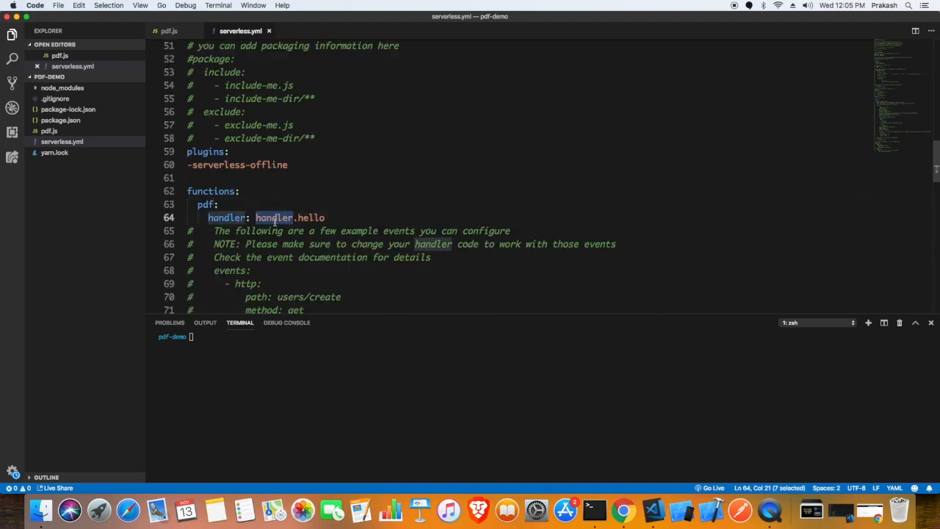
{"action": "type", "text": "pdf"}
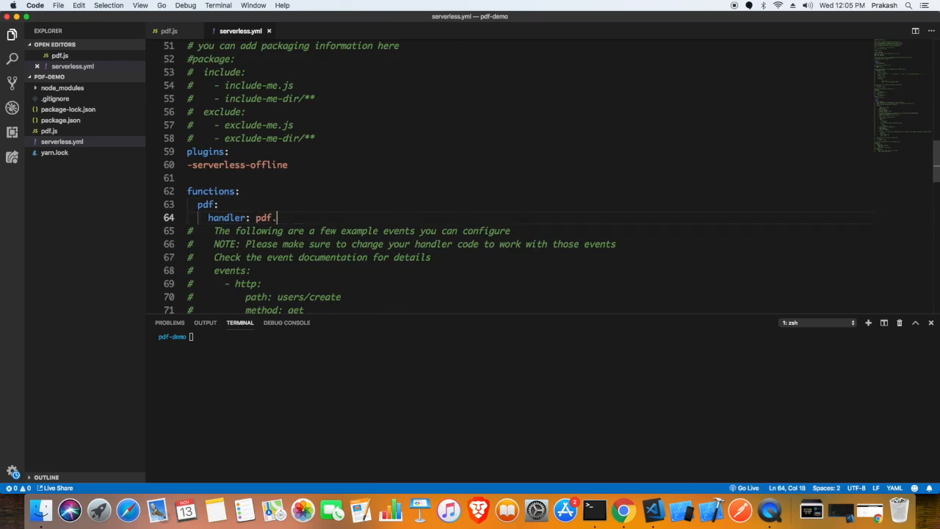
{"action": "type", "text": "pdf"}
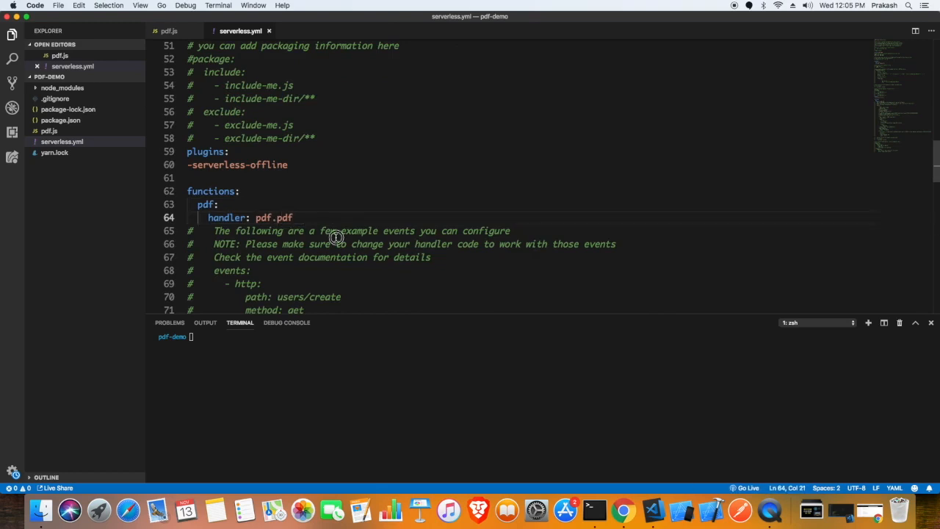
{"action": "left_click", "coordinate": [169, 31]}
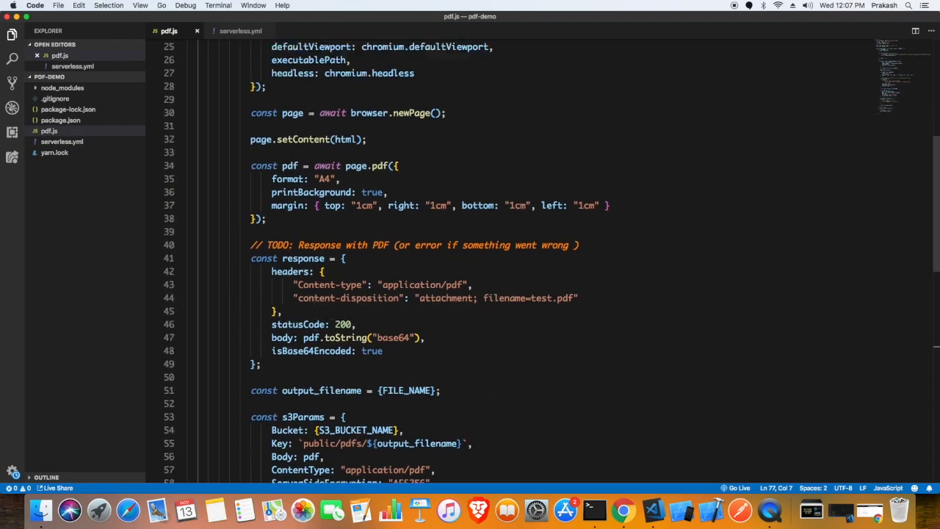
Step: Remove the dummy data placeholder near the require statements in pdf.js and select the exported pdf name
{"action": "scroll", "scroll_direction": "up", "scroll_amount": 3}
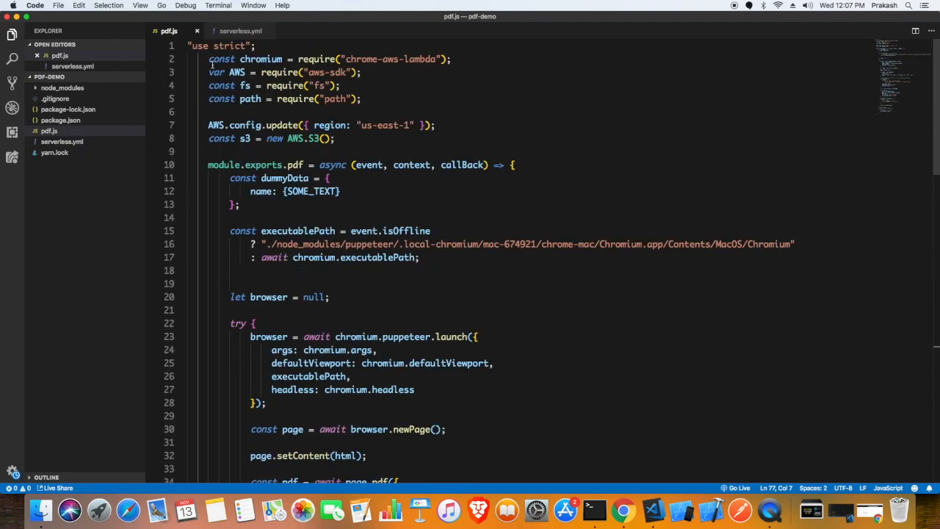
{"action": "left_click_drag", "start_coordinate": [209, 59], "coordinate": [361, 72]}
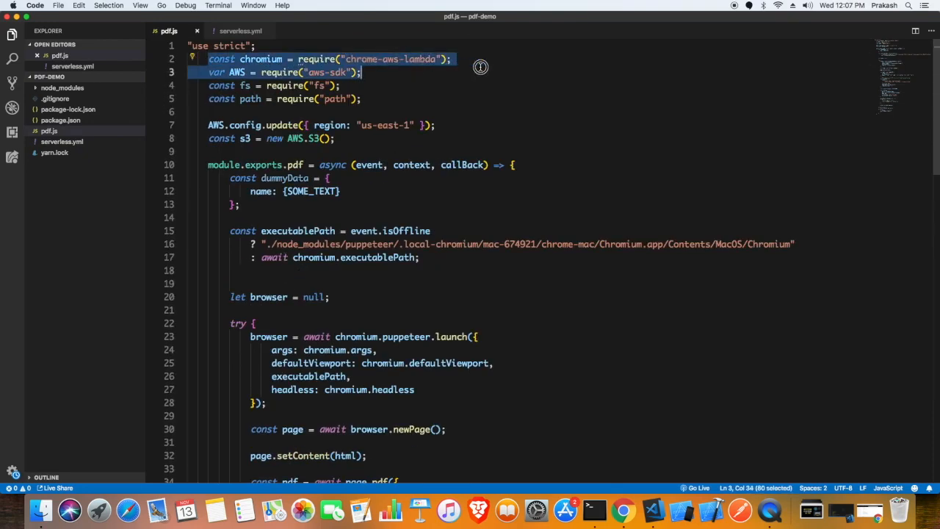
{"action": "left_click", "coordinate": [339, 86]}
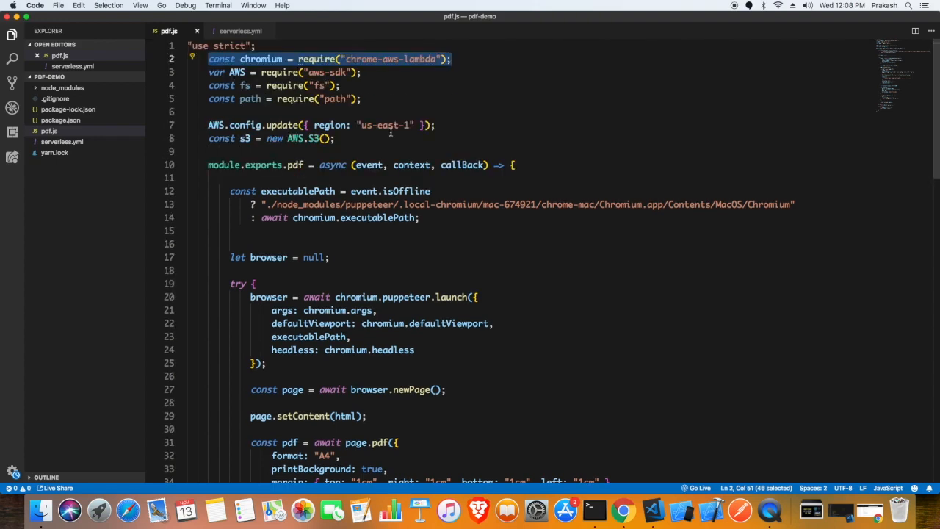
{"action": "scroll", "scroll_direction": "down", "scroll_amount": 3}
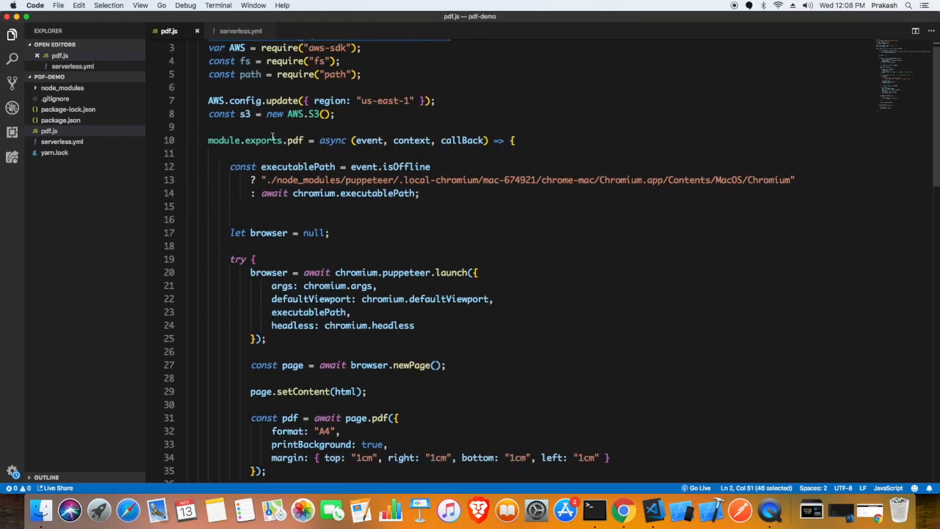
{"action": "double_click", "coordinate": [294, 141]}
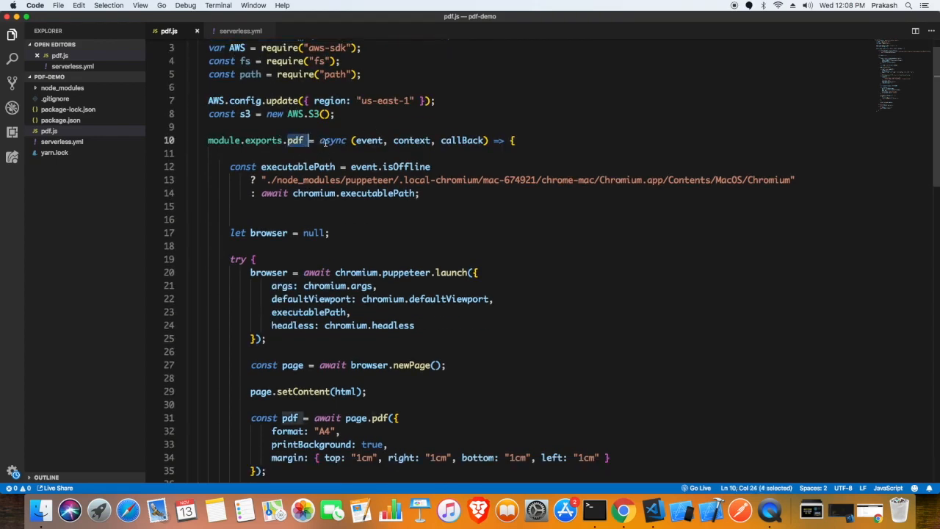
Step: Compare the export with the serverless.yml handler, then reach the bucket name placeholder in pdf.js
{"action": "left_click", "coordinate": [238, 31]}
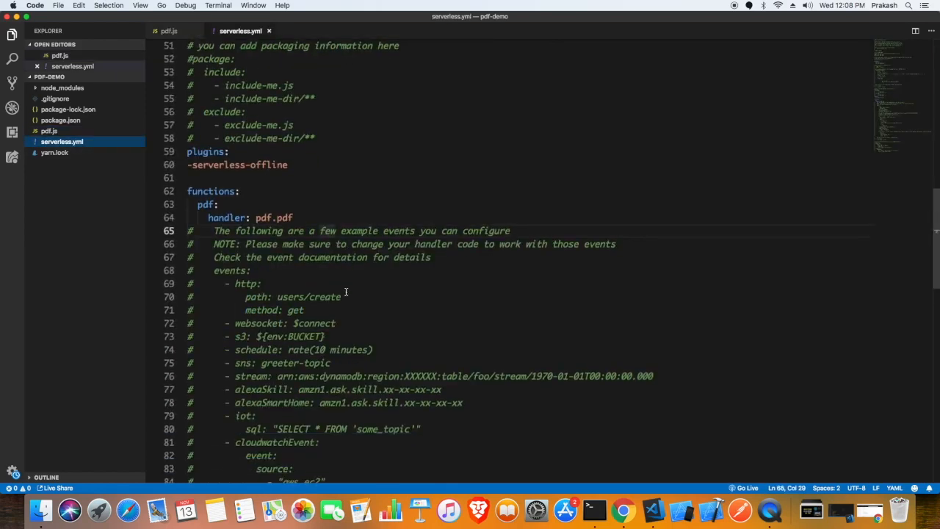
{"action": "scroll", "scroll_direction": "down", "scroll_amount": 3}
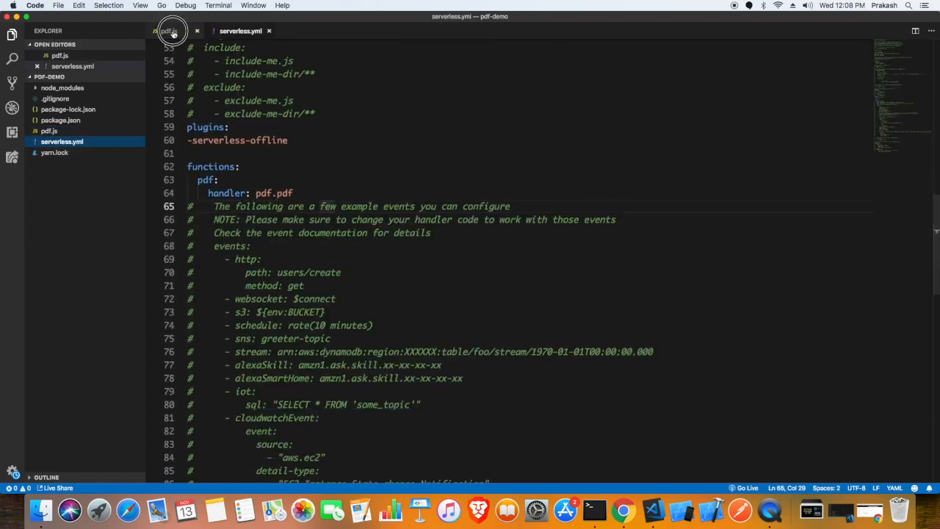
{"action": "left_click", "coordinate": [167, 31]}
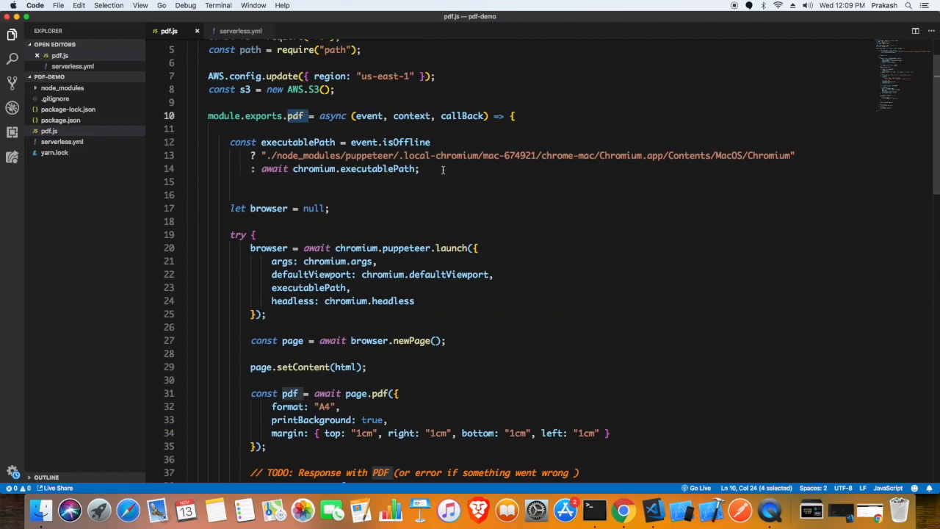
{"action": "scroll", "scroll_direction": "down", "scroll_amount": 3}
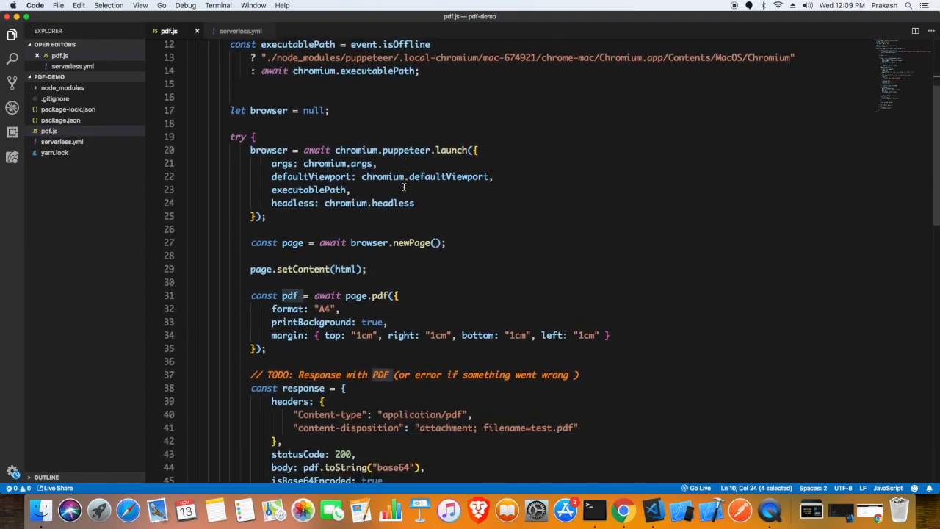
{"action": "scroll", "scroll_direction": "down", "scroll_amount": 3}
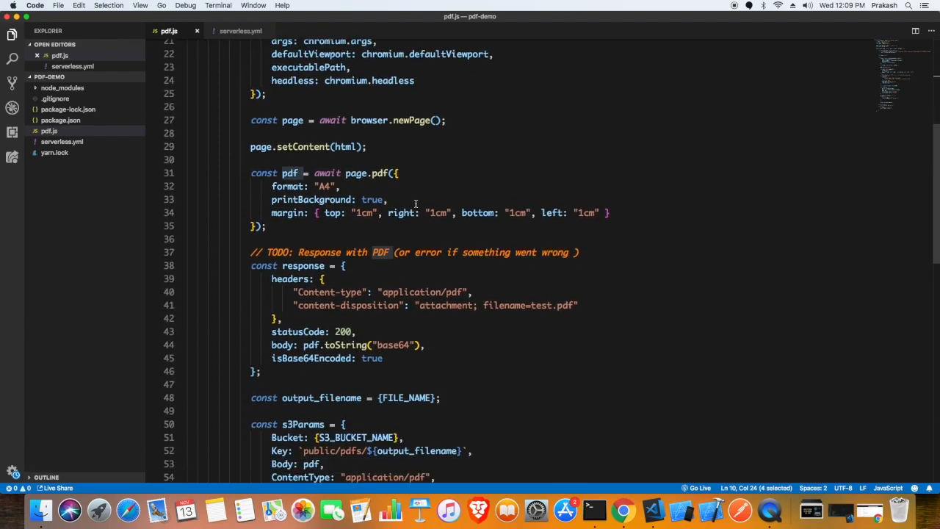
{"action": "scroll", "scroll_direction": "down", "scroll_amount": 3}
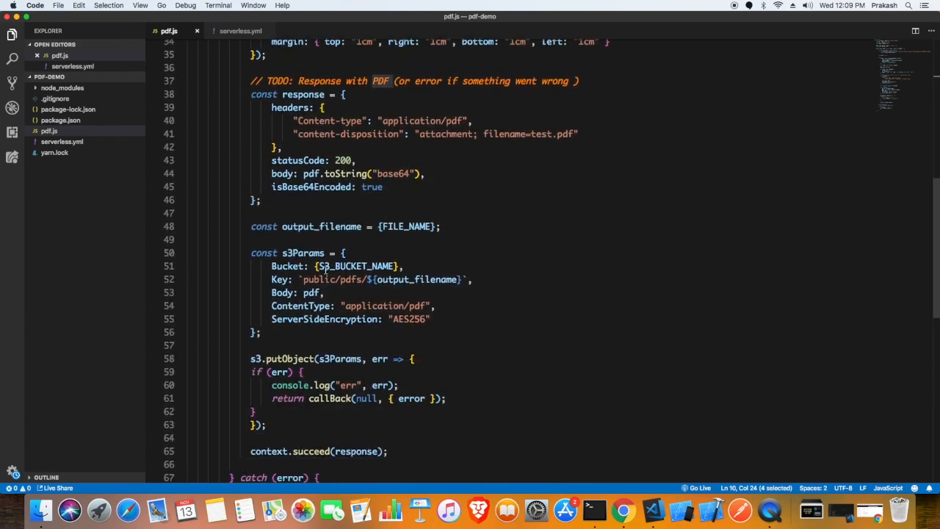
{"action": "left_click", "coordinate": [369, 266]}
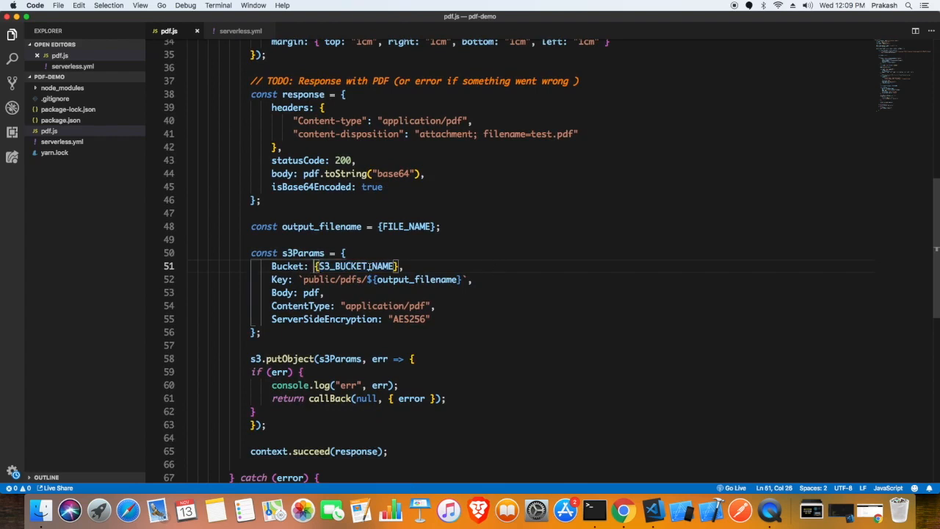
{"action": "mouse_move", "coordinate": [429, 203]}
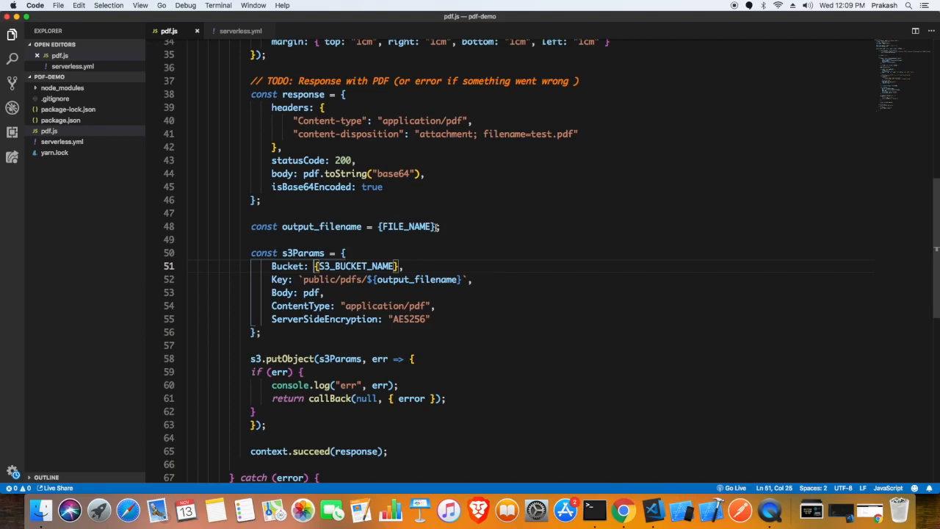
Step: Replace the FILE_NAME placeholder with 'pdf-demo.pdf'
{"action": "double_click", "coordinate": [405, 227]}
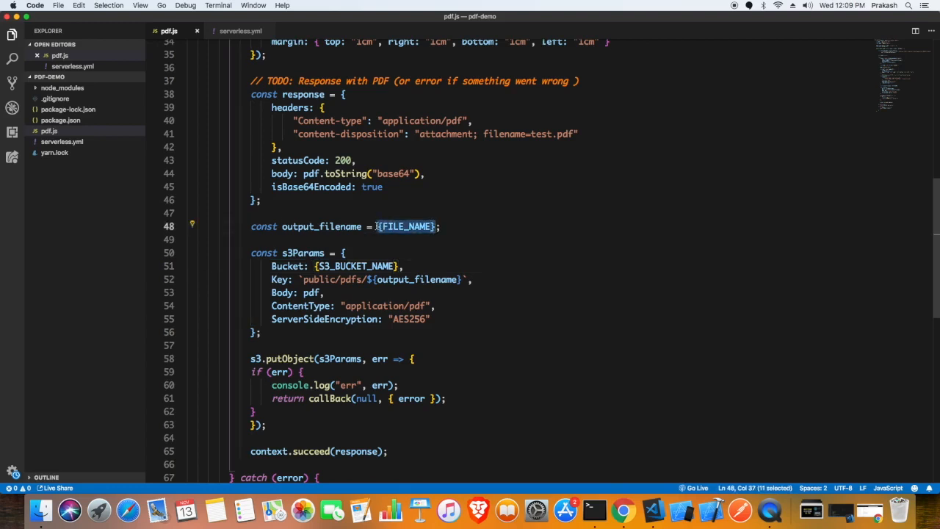
{"action": "type", "text": "'"}
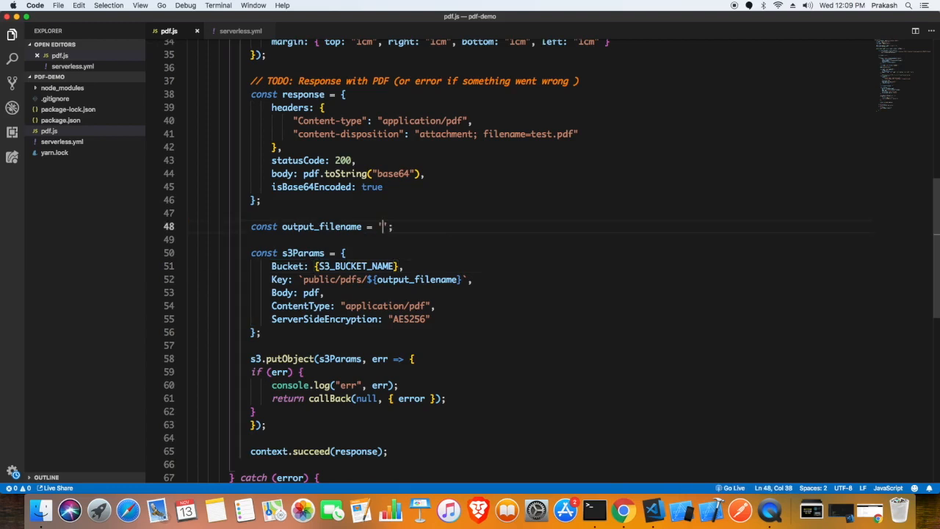
{"action": "type", "text": "pdf-dem"}
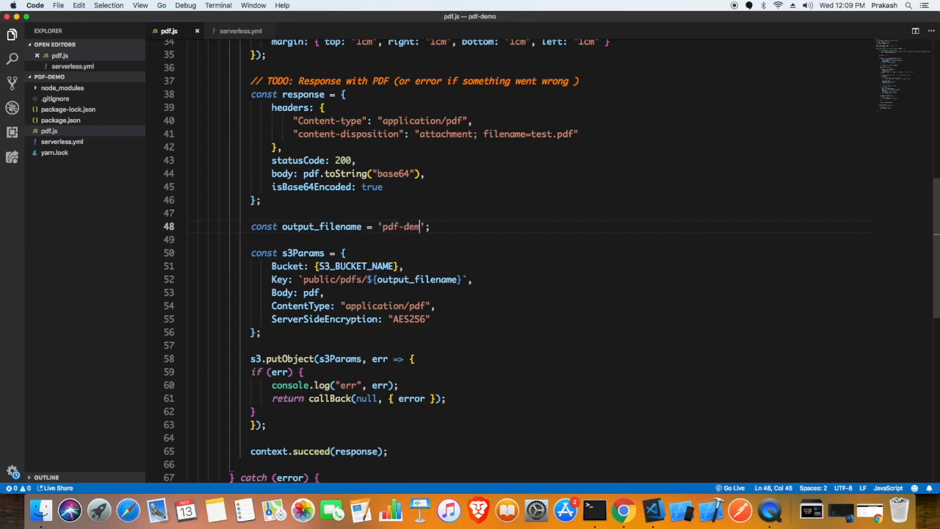
{"action": "type", "text": "o."}
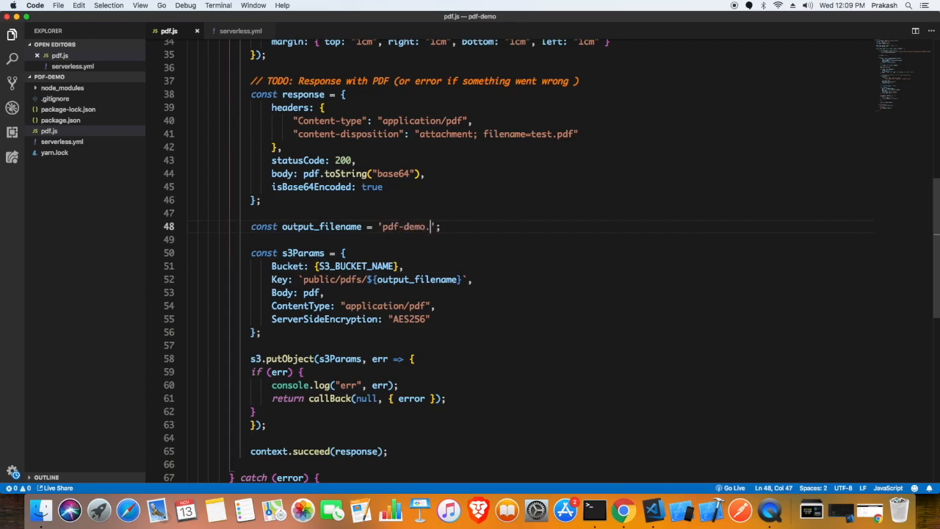
{"action": "type", "text": "pdf"}
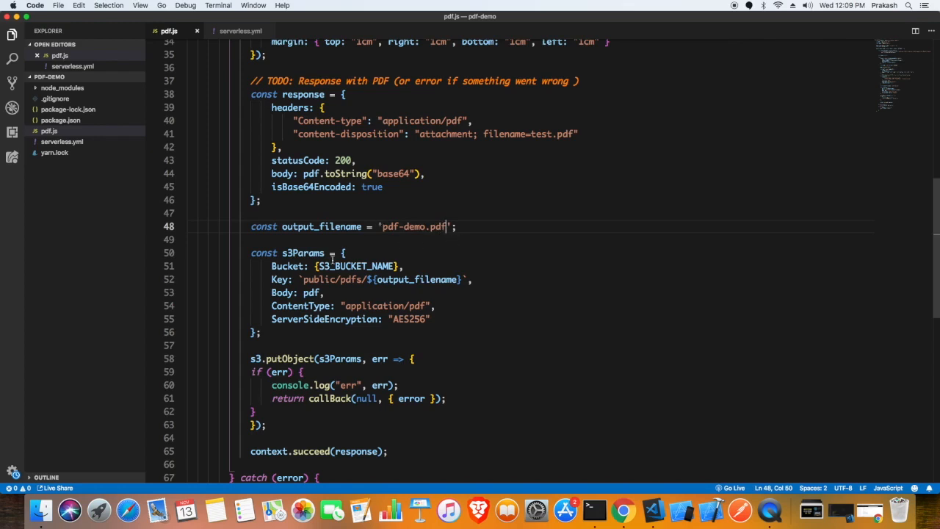
Step: Replace the S3_BUCKET_NAME placeholder, starting the quoted bucket name with pdf
{"action": "scroll", "scroll_direction": "down", "scroll_amount": 3}
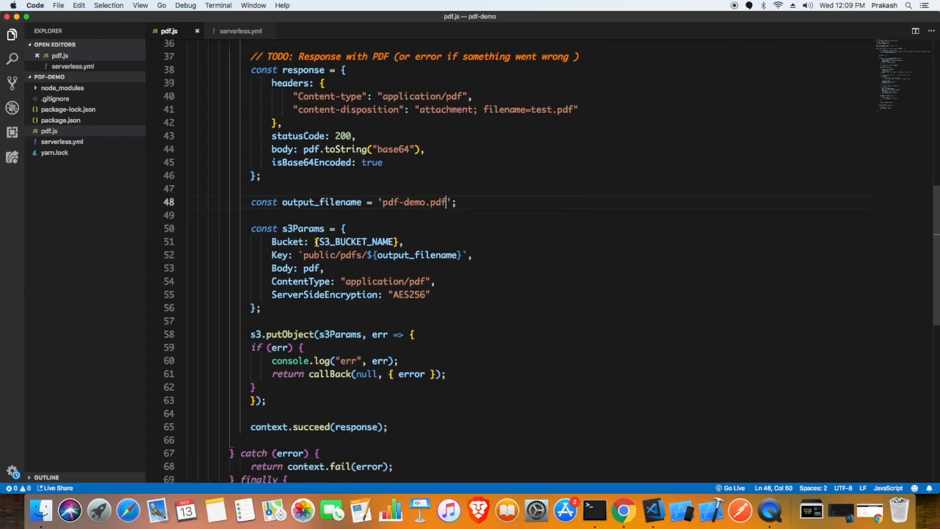
{"action": "double_click", "coordinate": [355, 241]}
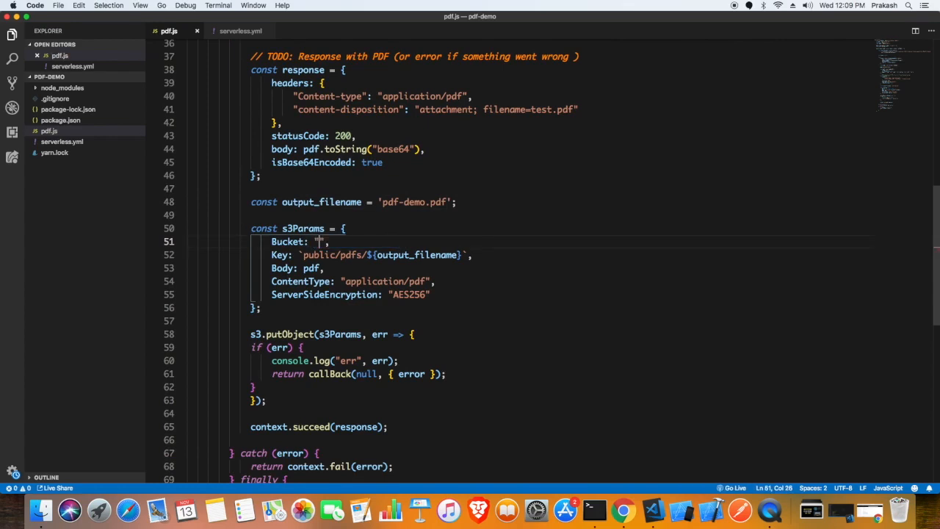
{"action": "type", "text": "pdf"}
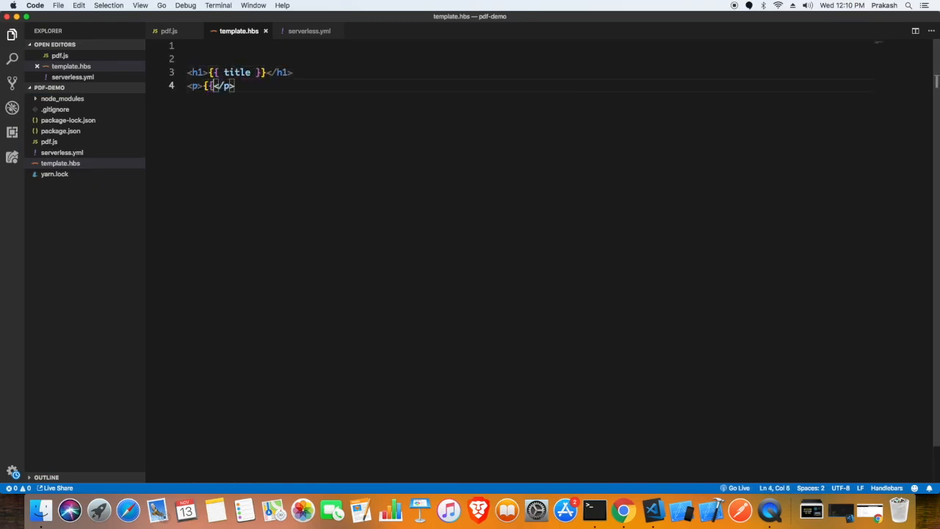
Step: Finish the paragraph placeholder line in template.hbs and return to pdf.js
{"action": "type", "text": "so"}
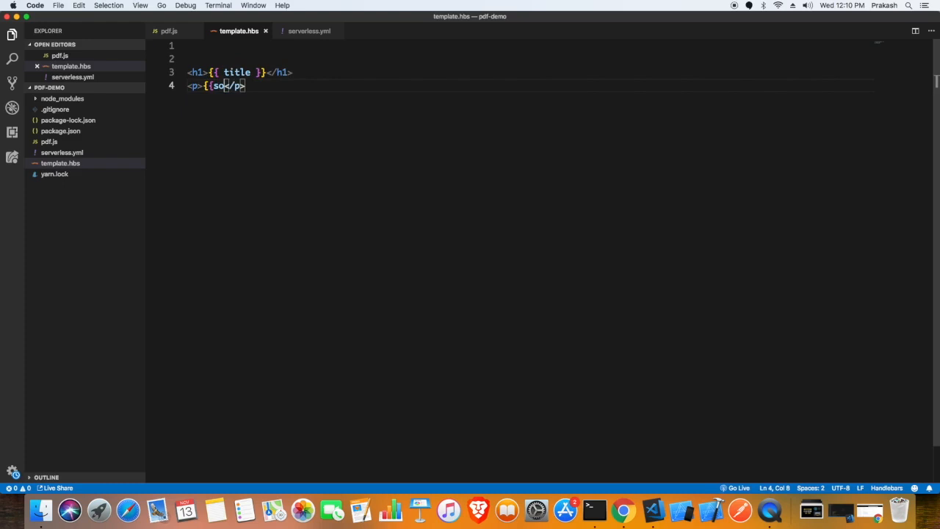
{"action": "left_click", "coordinate": [168, 31]}
{"action": "type", "text": "const har"}
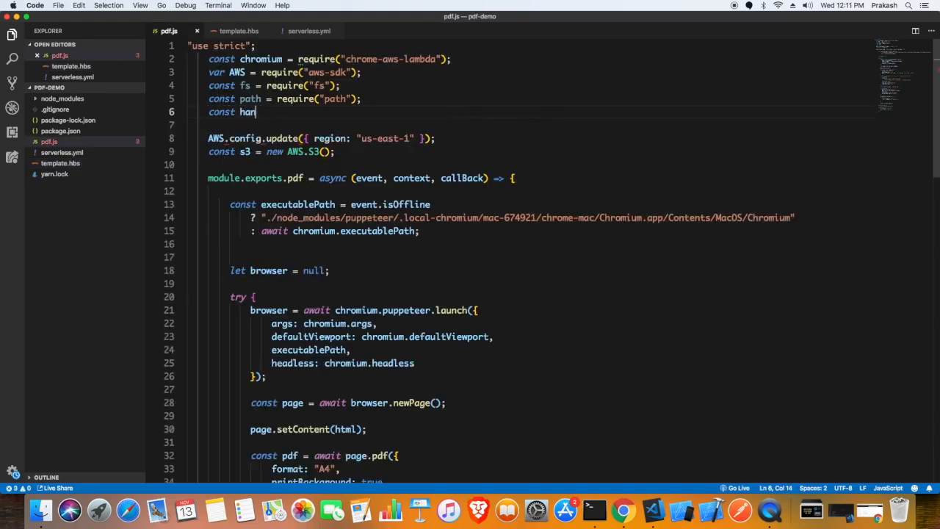
Step: Require handlebars at the top of pdf.js and start the template constant
{"action": "type", "text": "dlebars = req"}
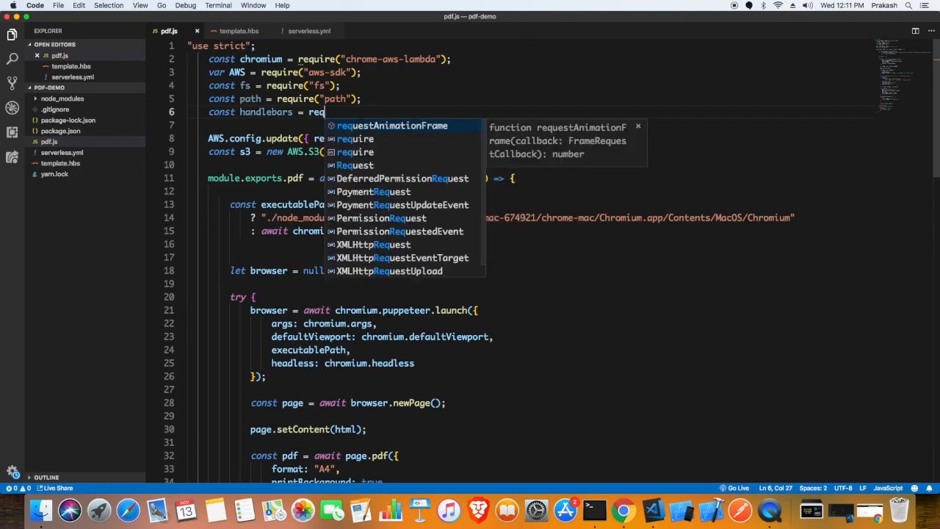
{"action": "type", "text": "har"}
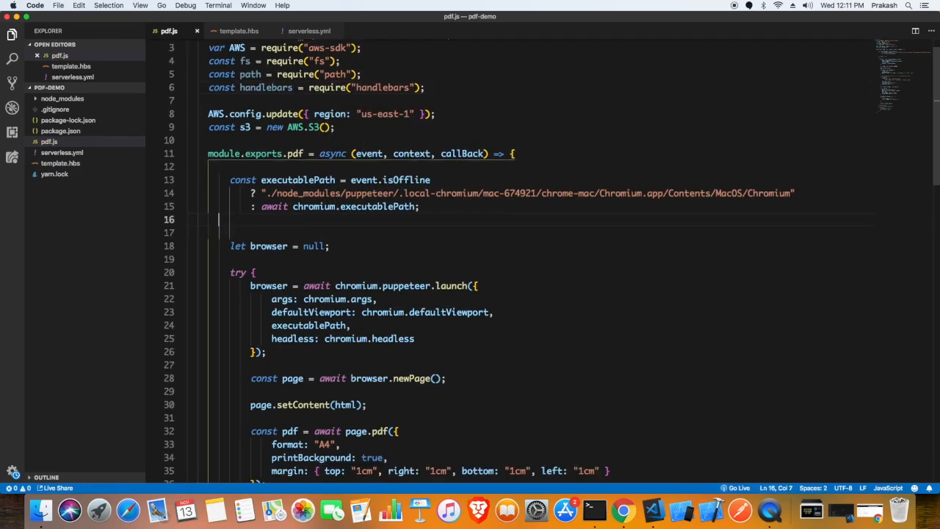
{"action": "type", "text": "const templa"}
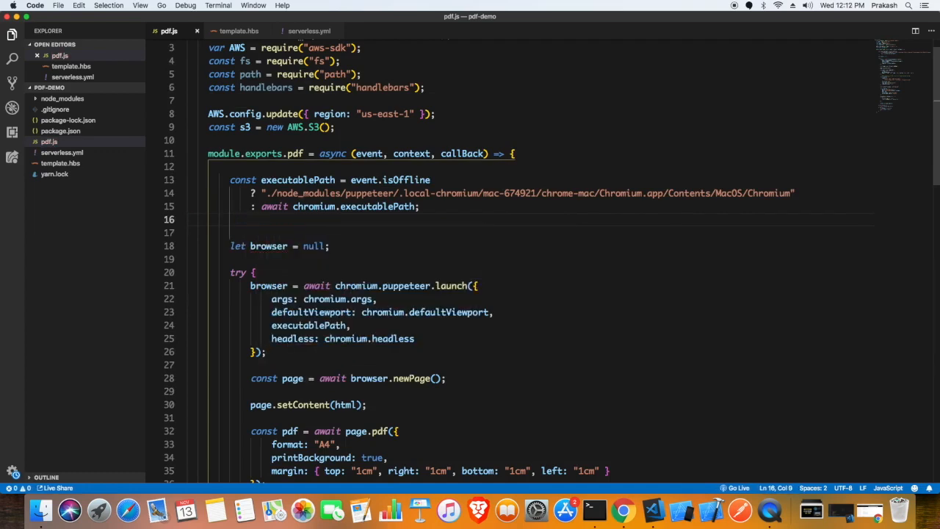
Step: Read template.hbs from __dirname into a file constant with fs.readFileSync as utf8
{"action": "type", "text": "const file ="}
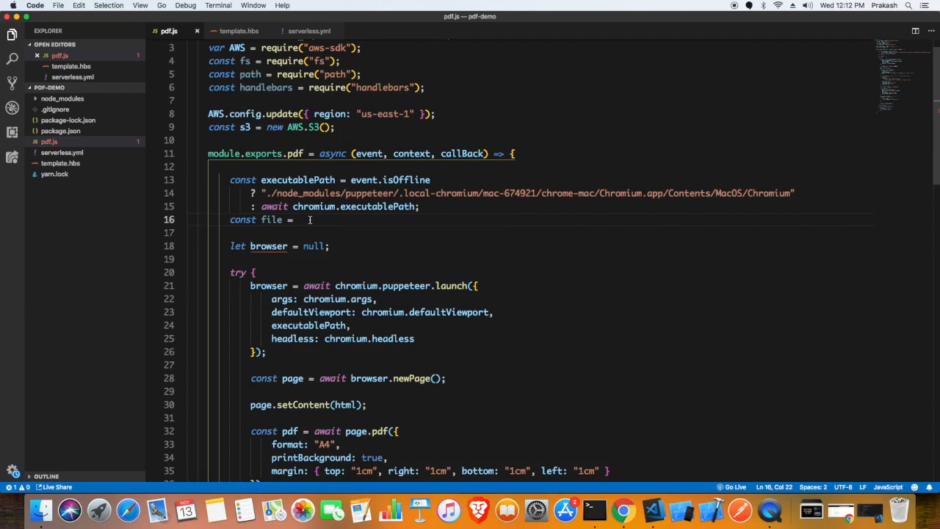
{"action": "type", "text": "fs."}
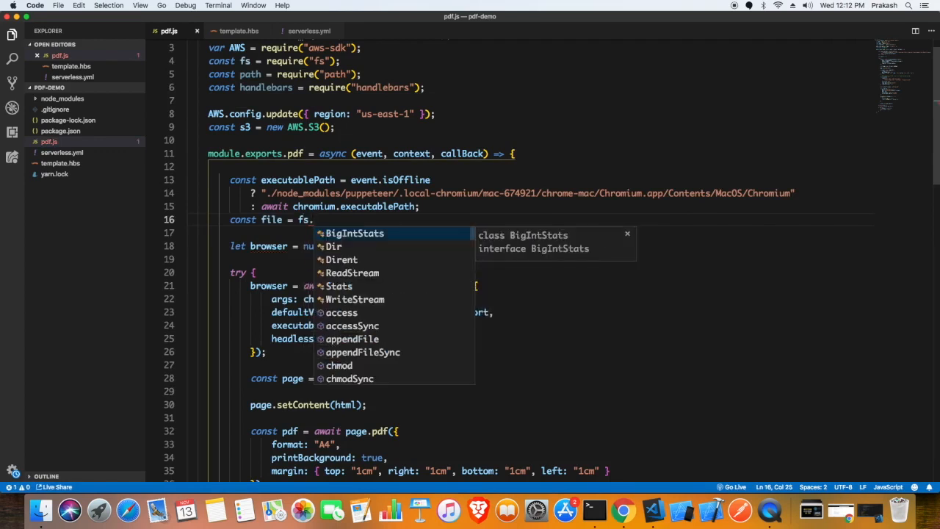
{"action": "type", "text": "red"}
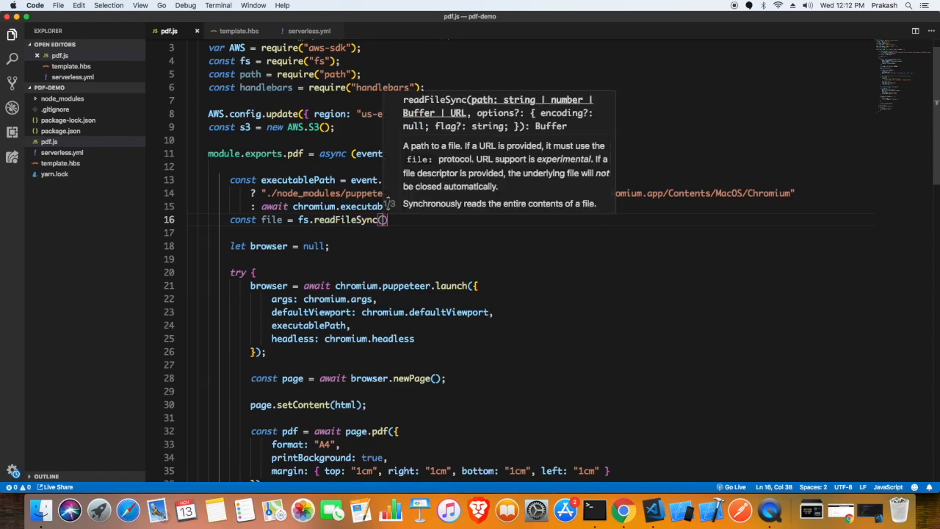
{"action": "type", "text": "path.resolve("}
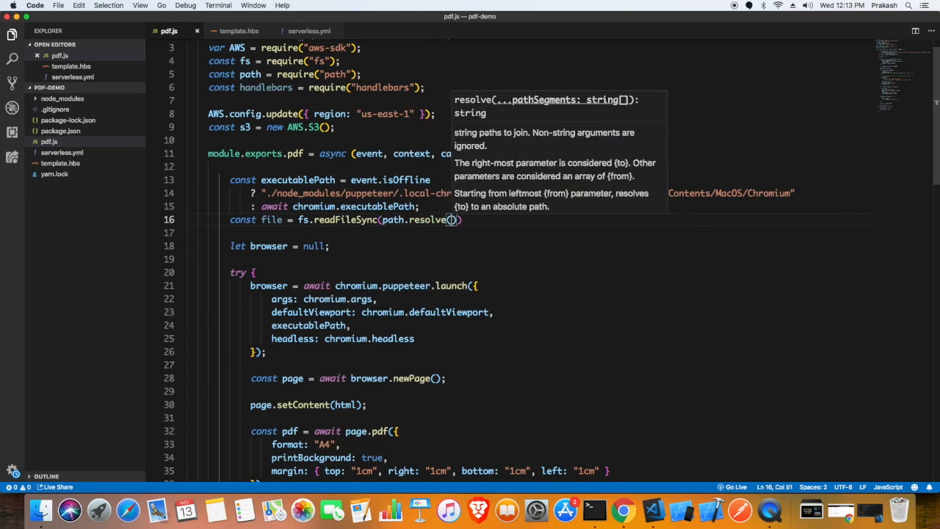
{"action": "type", "text": "__dirname"}
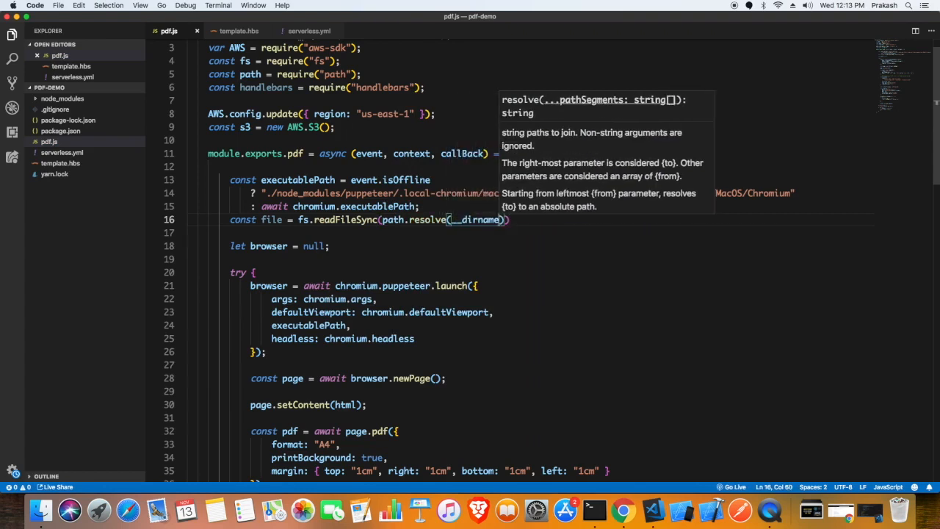
{"action": "type", "text": ", \"\""}
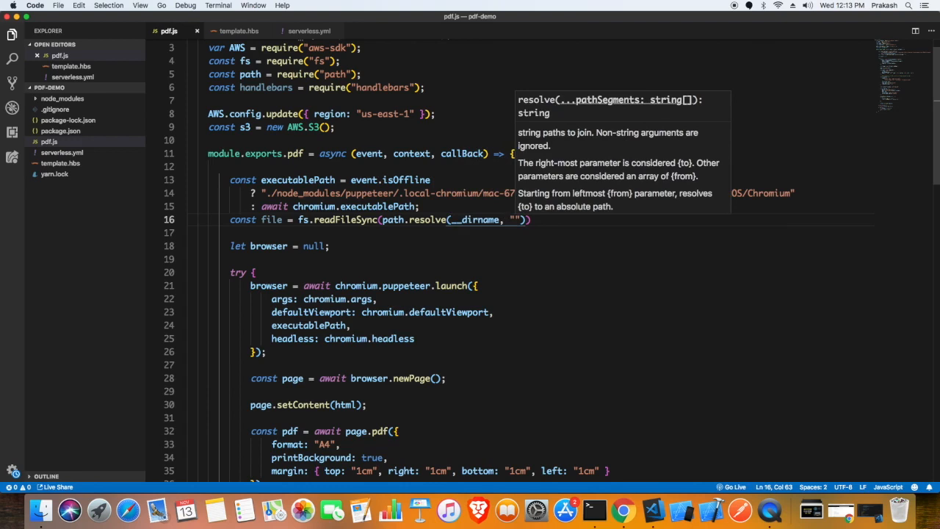
{"action": "type", "text": "template"}
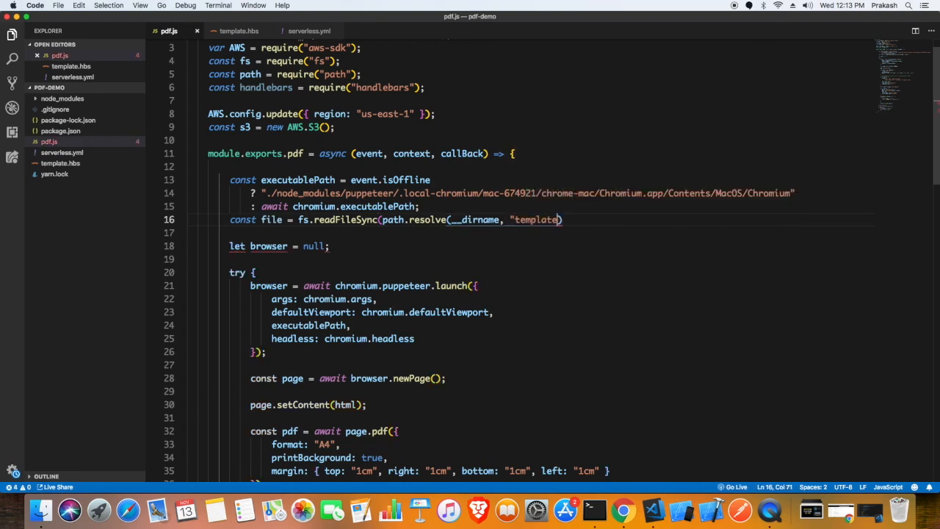
{"action": "type", "text": ".hbs\""}
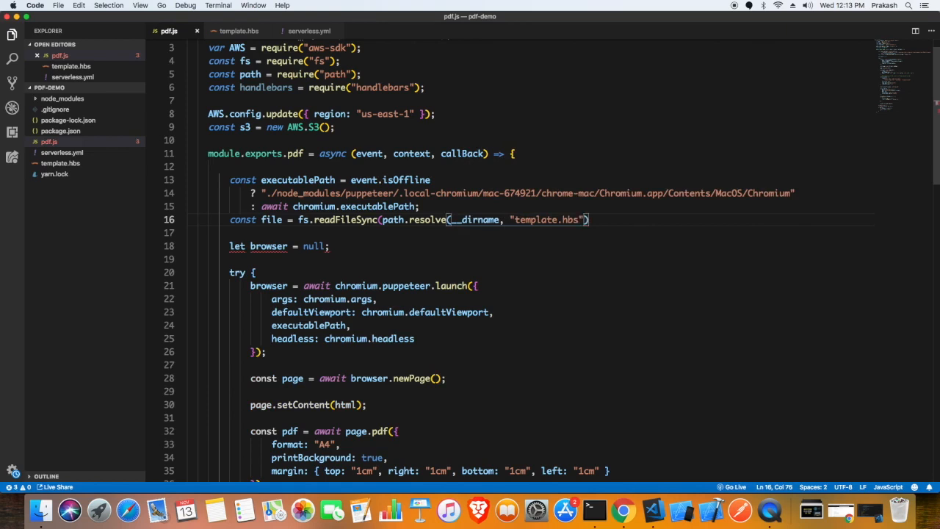
{"action": "type", "text": ","}
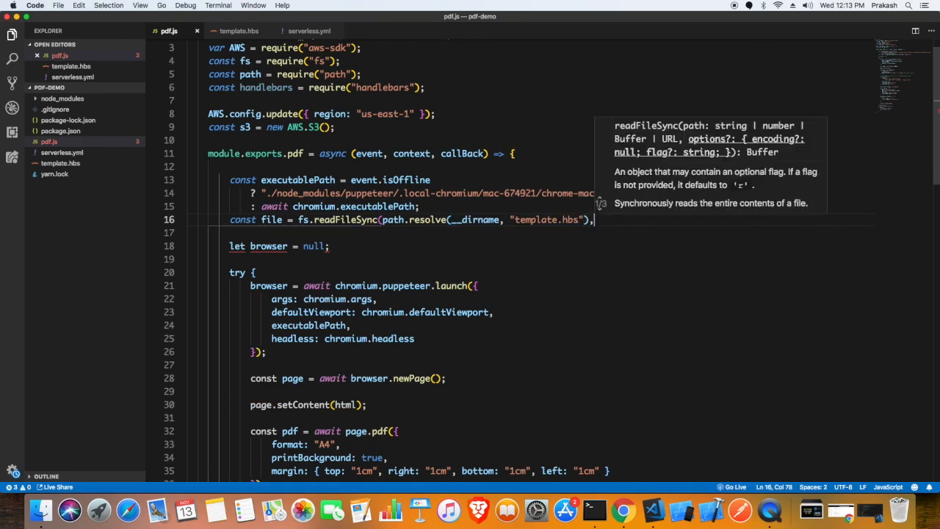
{"action": "type", "text": ", utf8')"}
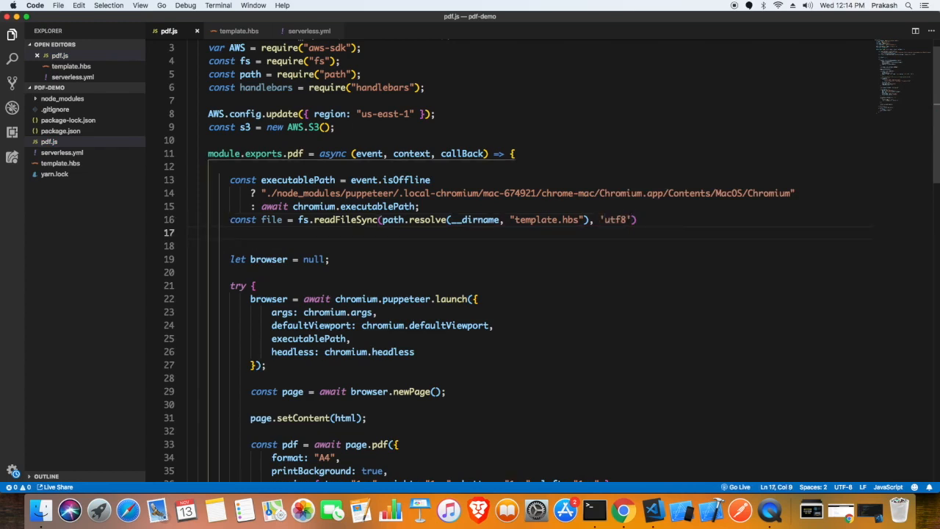
Step: Compile the loaded file into a template constant with handlebars.compile
{"action": "type", "text": "const"}
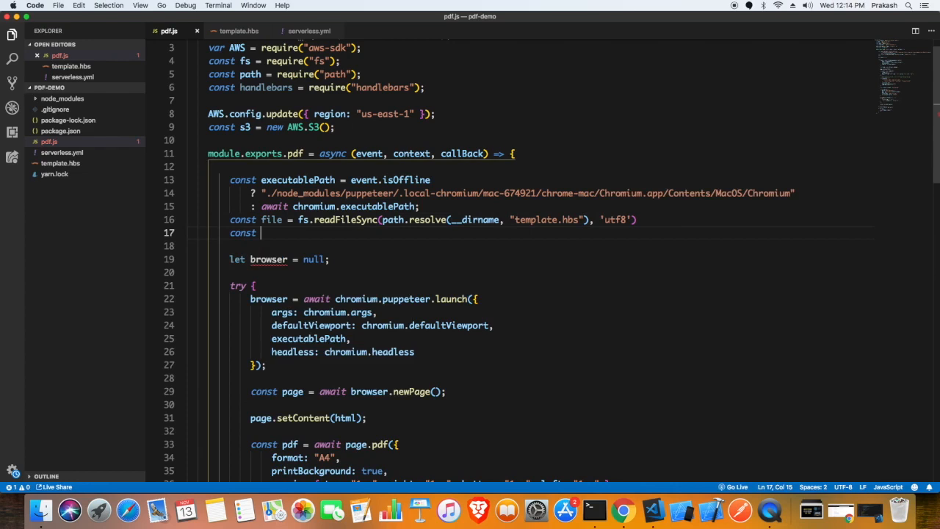
{"action": "type", "text": "template"}
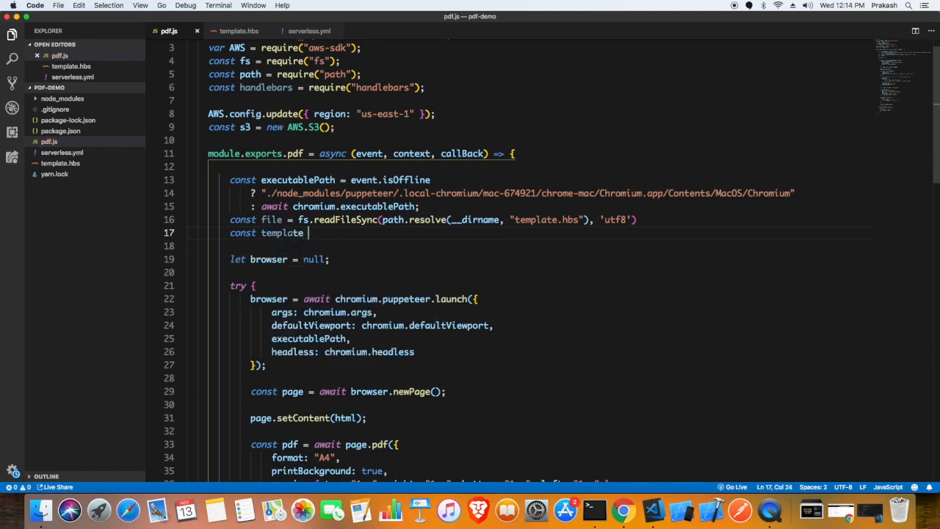
{"action": "type", "text": "hand"}
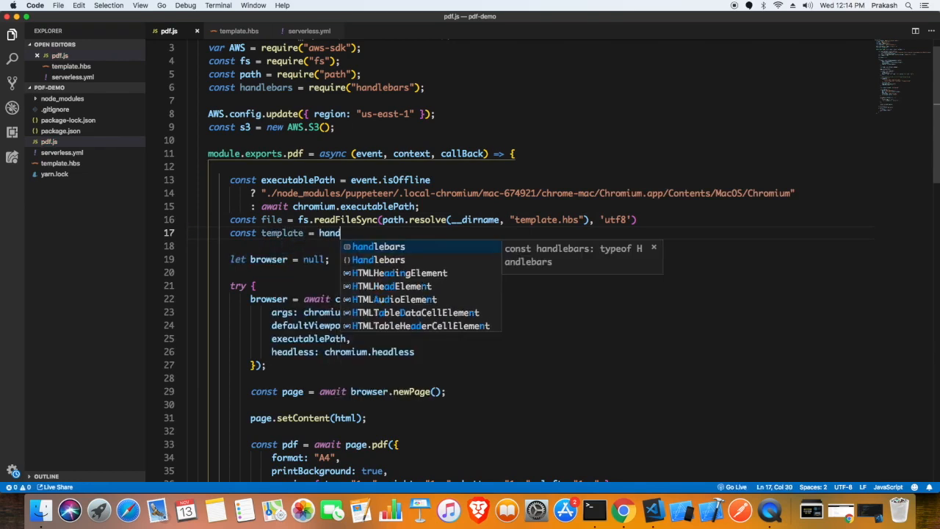
{"action": "key", "text": "Tab"}
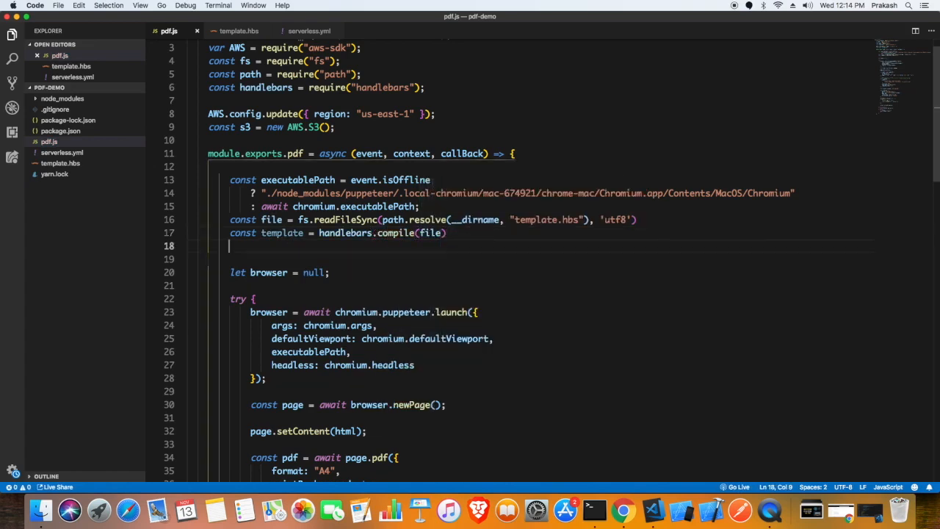
Step: Start an html constant rendered by calling template()
{"action": "type", "text": "const h"}
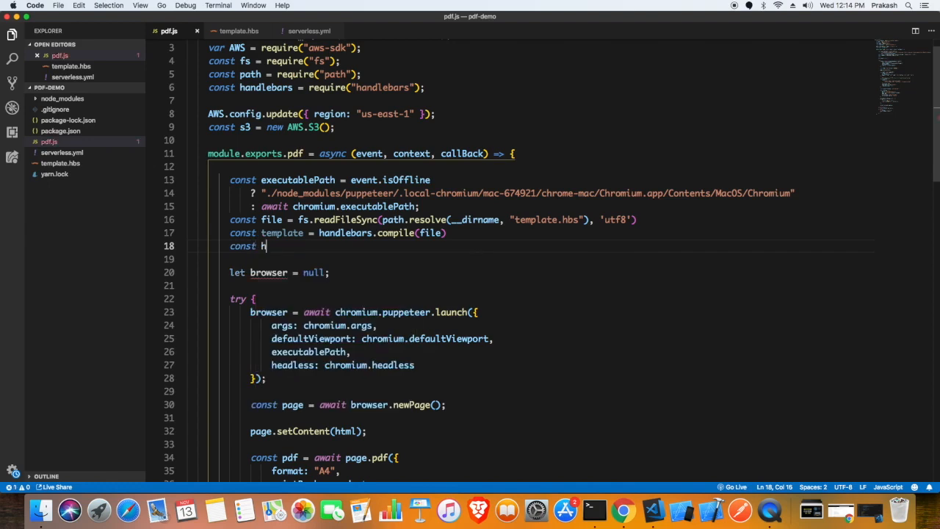
{"action": "type", "text": "tml ="}
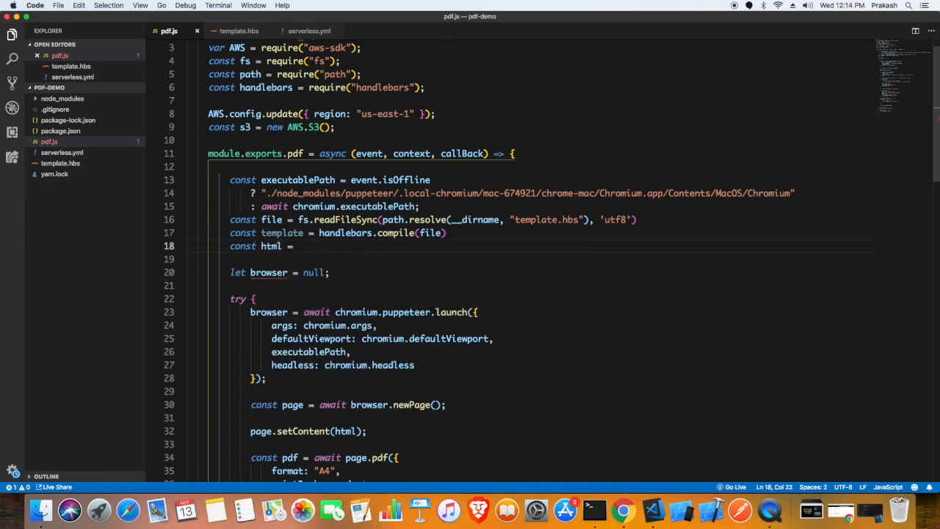
{"action": "type", "text": "template()"}
{"action": "type", "text": "const data = {"}
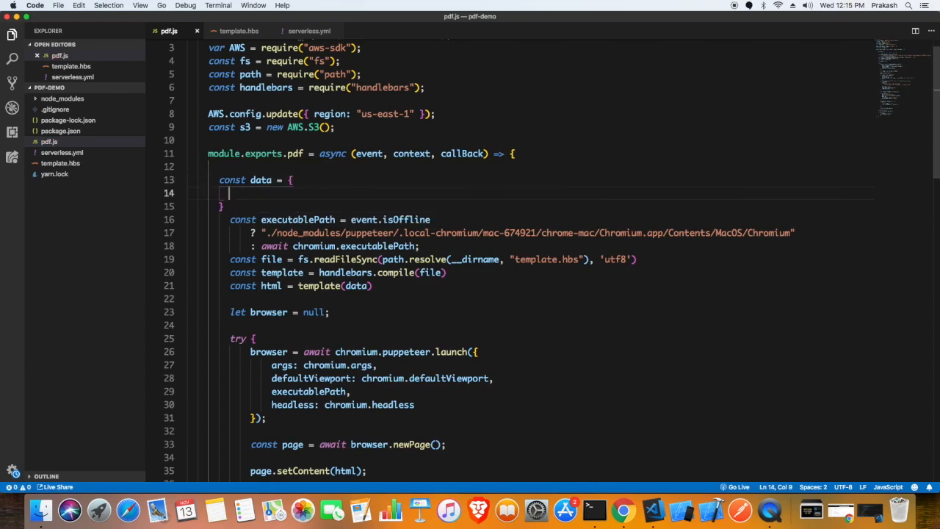
Step: Add a data object with title "Pdf generation using puppeteer" and text "Handlebar is awesome!" passed to template()
{"action": "type", "text": "text"}
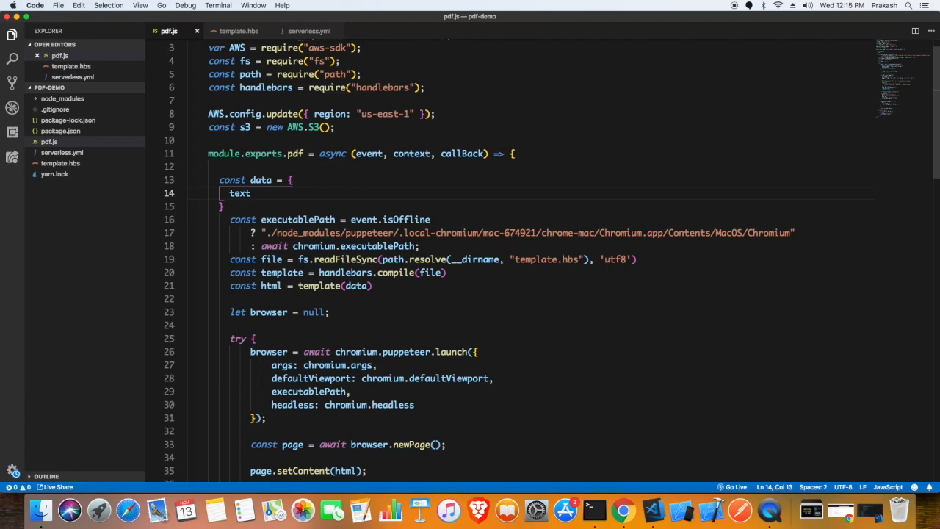
{"action": "key", "text": "BackSpace"}
{"action": "type", "text": "itle:"}
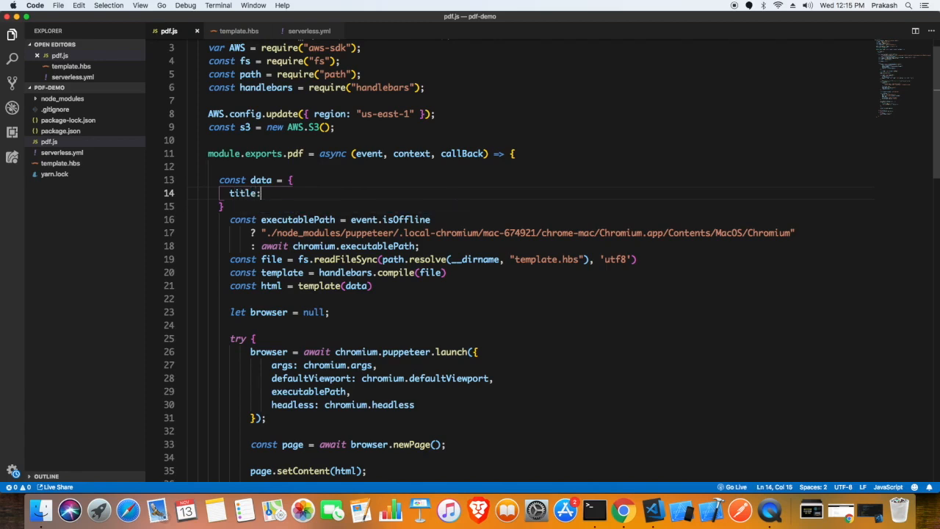
{"action": "type", "text": "\" Pdf \""}
{"action": "type", "text": "text: \" Handlebar is awesome\""}
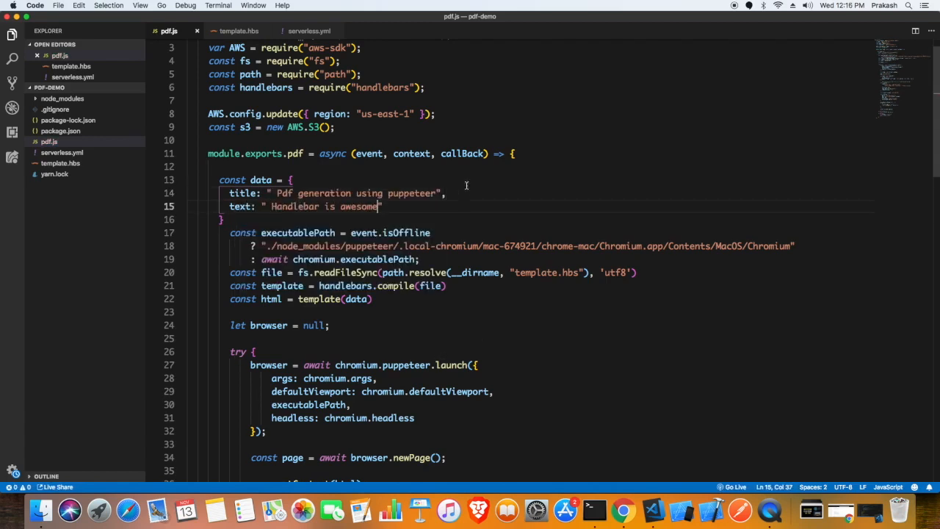
{"action": "scroll", "scroll_direction": "down", "scroll_amount": 3}
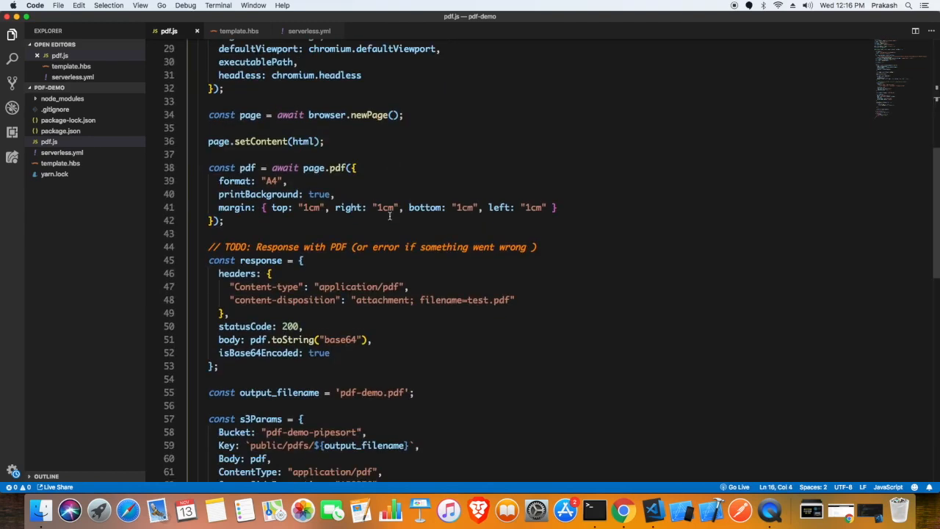
{"action": "scroll", "scroll_direction": "down", "scroll_amount": 3}
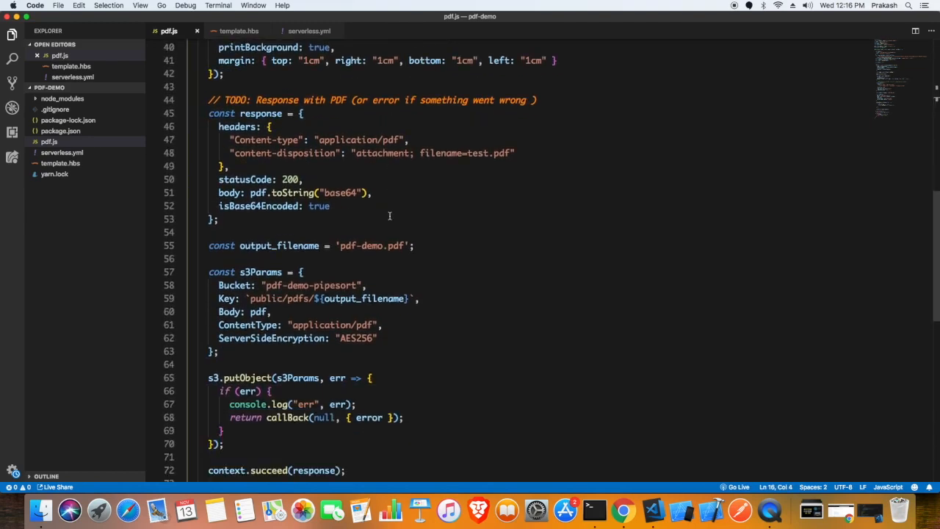
{"action": "scroll", "scroll_direction": "down", "scroll_amount": 3}
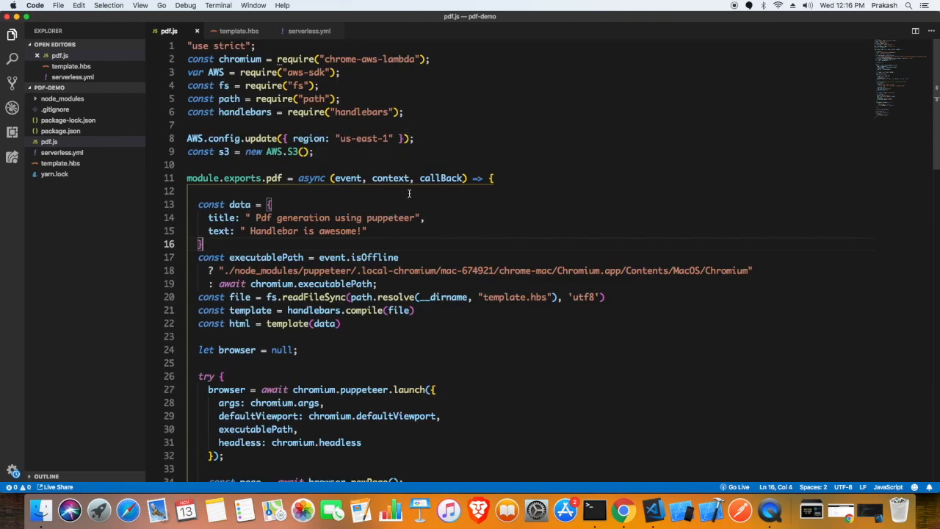
{"action": "left_click", "coordinate": [238, 31]}
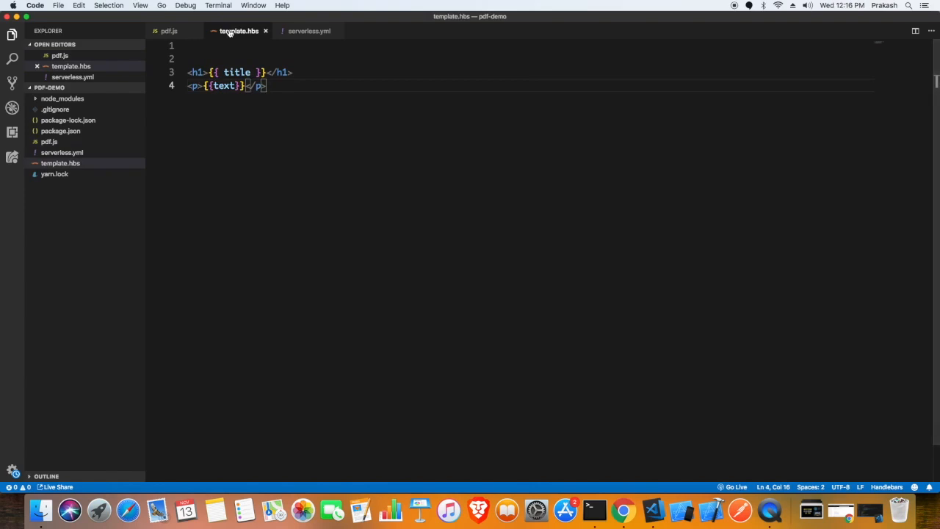
Step: Review the {{title}} and {{text}} placeholders in template.hbs before moving to the AWS console
{"action": "left_click", "coordinate": [168, 31]}
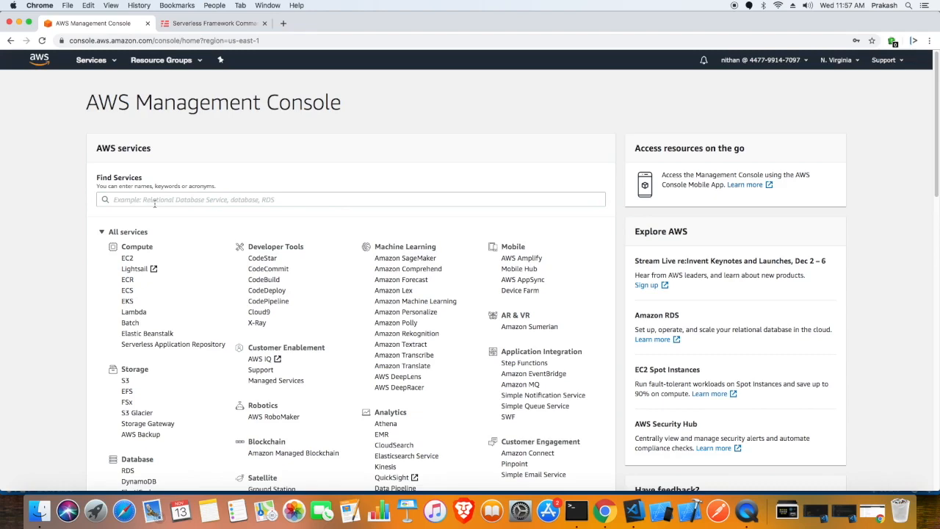
Step: Begin an S3 bucket named pdf-demo-pipesort and advance the wizard to Set permissions
{"action": "type", "text": "s3"}
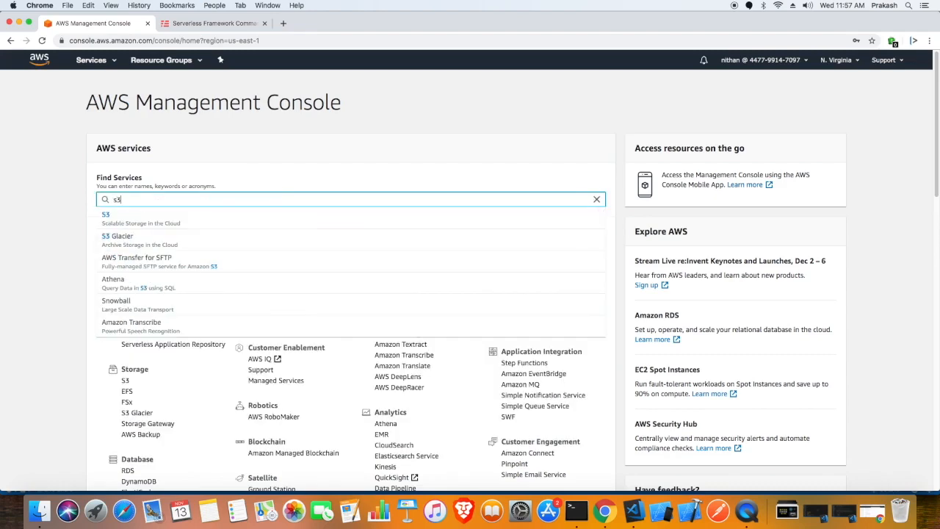
{"action": "left_click", "coordinate": [106, 214]}
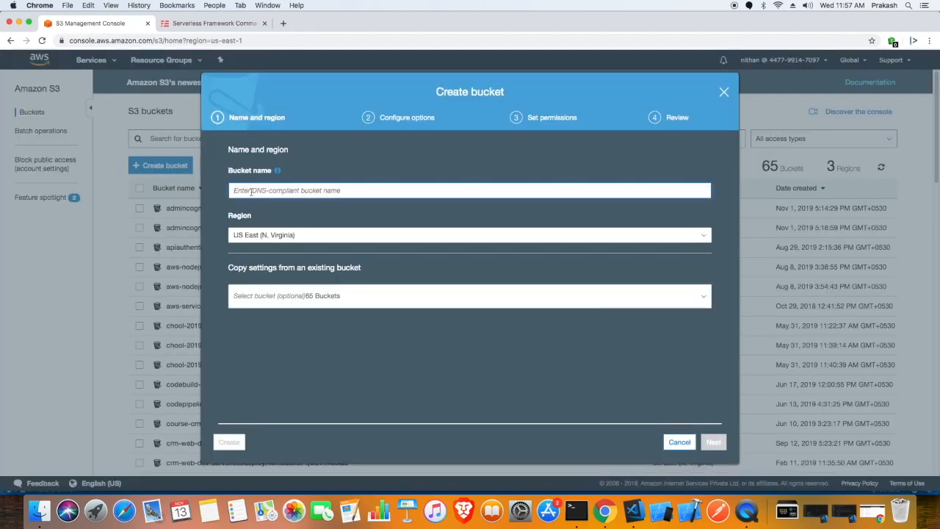
{"action": "type", "text": "pdf-demo-pipesort"}
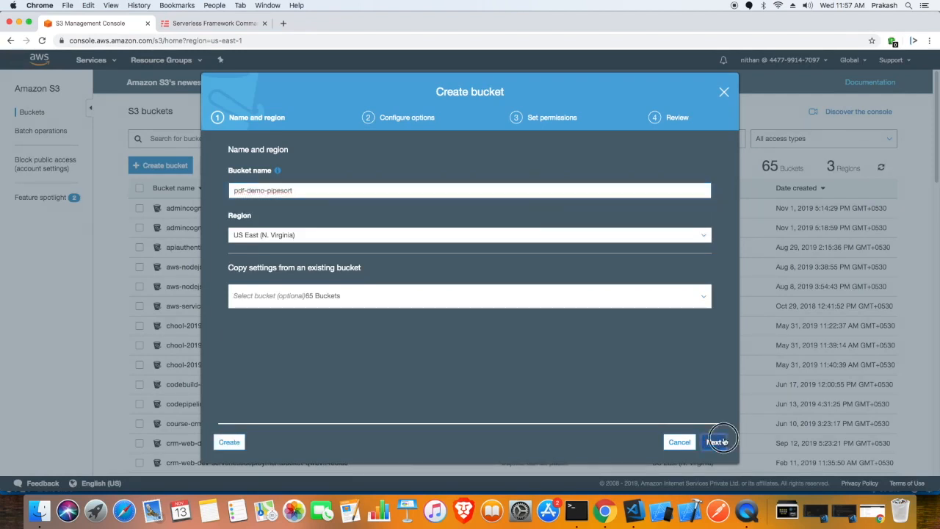
{"action": "left_click", "coordinate": [719, 440]}
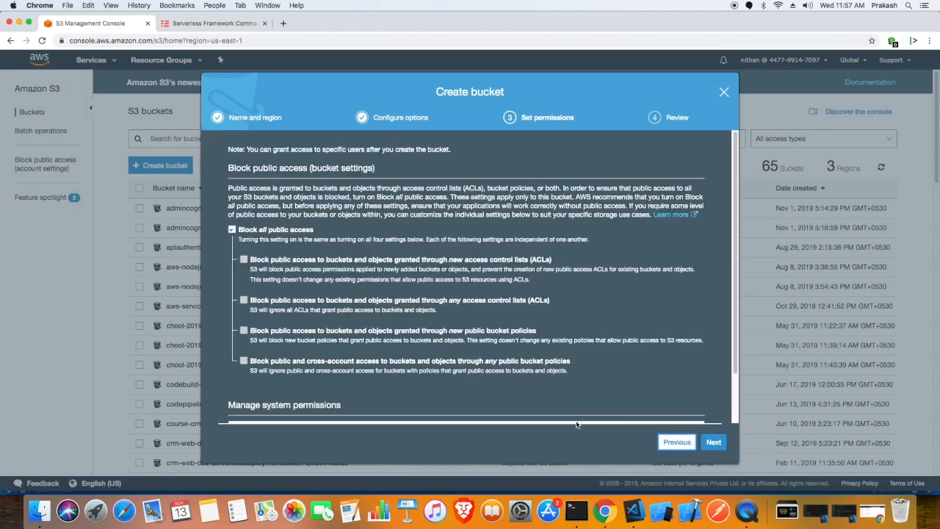
{"action": "left_click", "coordinate": [713, 441]}
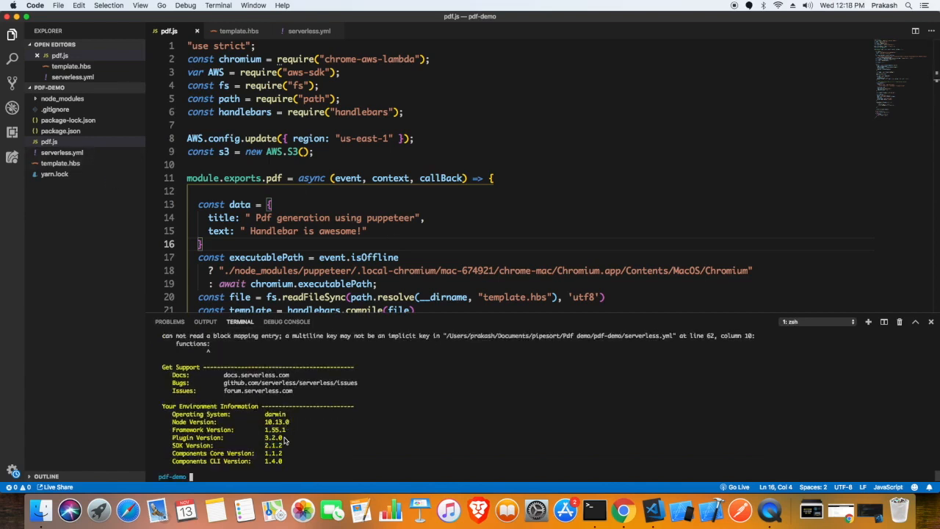
{"action": "mouse_move", "coordinate": [337, 432]}
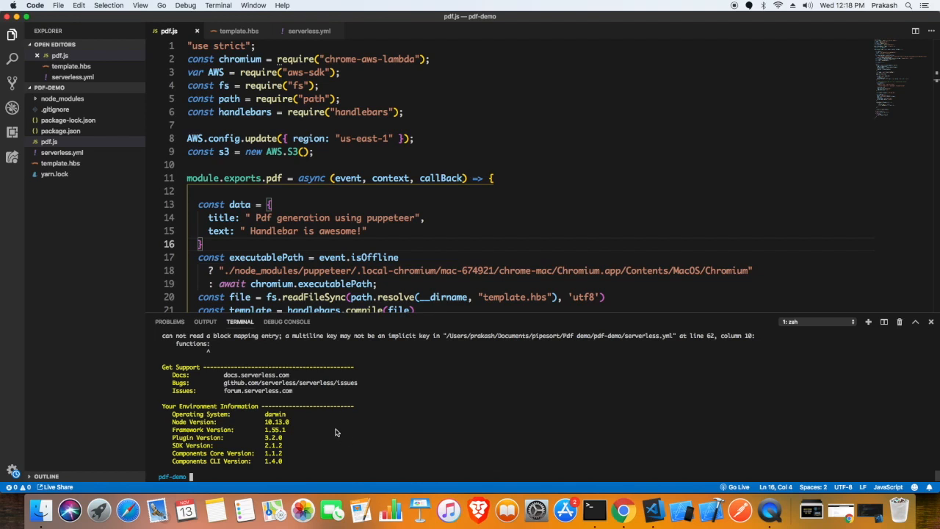
Step: Correct the plugins list in serverless.yml to - serverless-offline
{"action": "scroll", "scroll_direction": "down", "scroll_amount": 3}
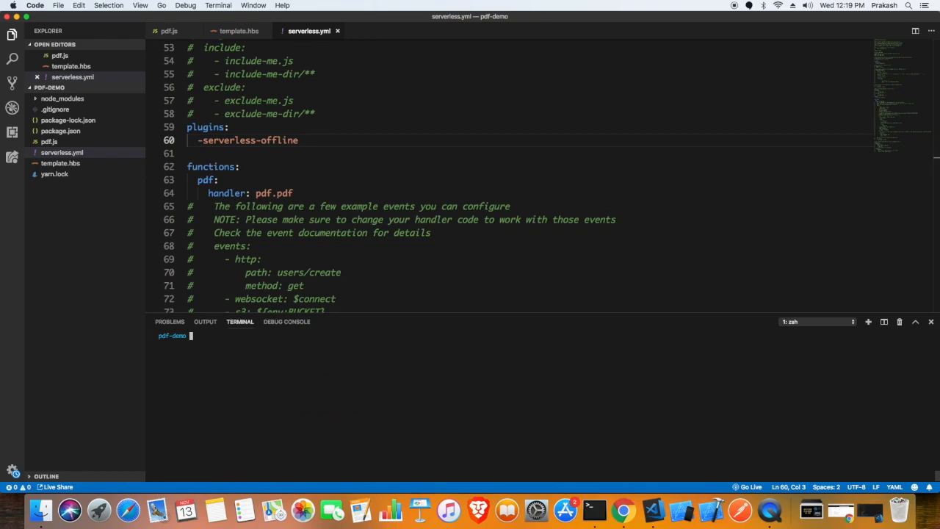
Step: Clear the terminal and run serverless deploy --aws-profile development
{"action": "type", "text": "clear"}
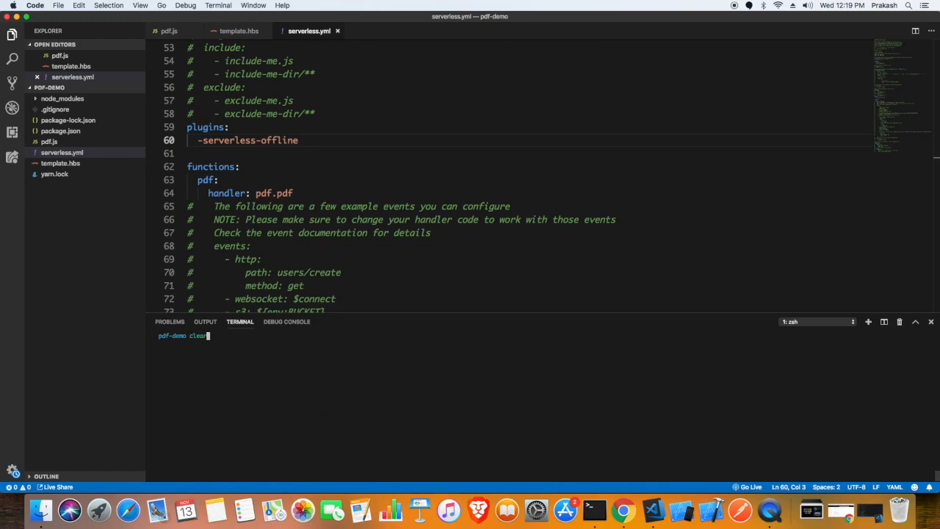
{"action": "type", "text": "serverless deploy --aws-profile development"}
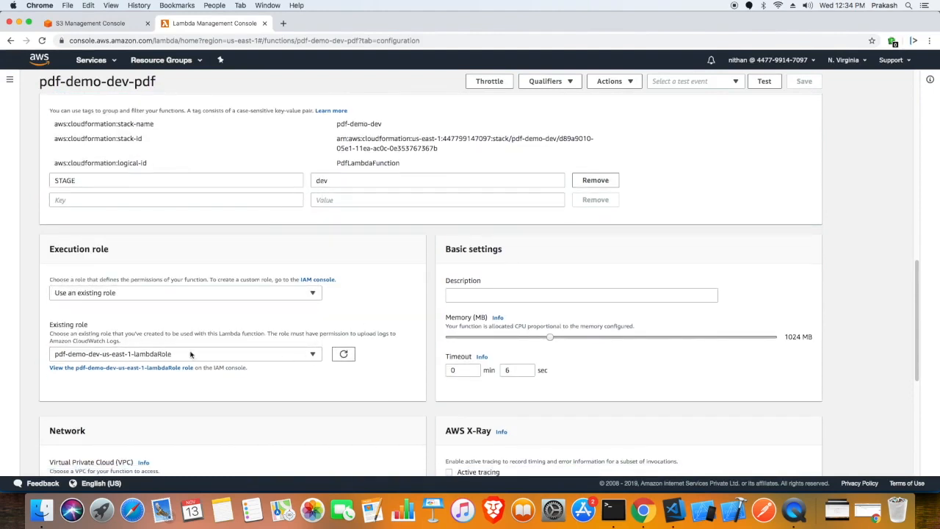
Step: Attach AmazonS3FullAccess to the function's execution role in IAM and return to the Lambda page
{"action": "left_click", "coordinate": [120, 368]}
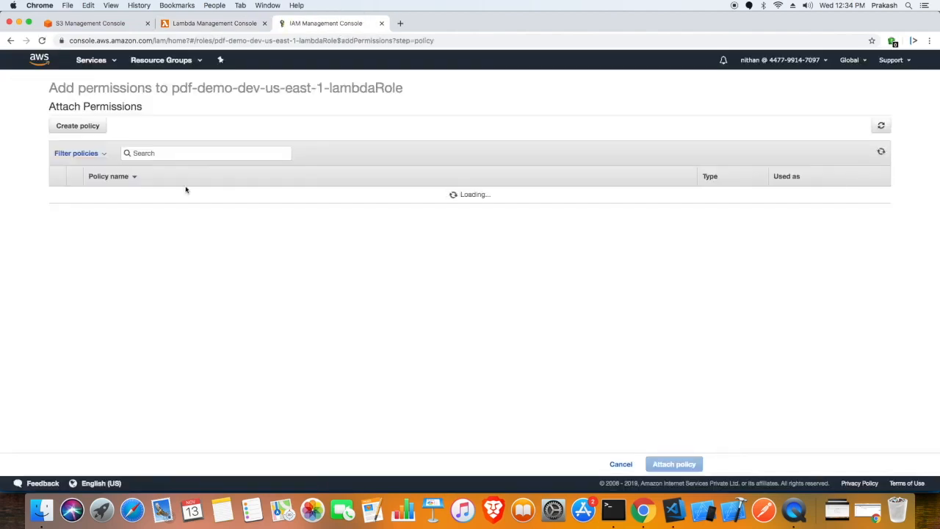
{"action": "left_click", "coordinate": [673, 465]}
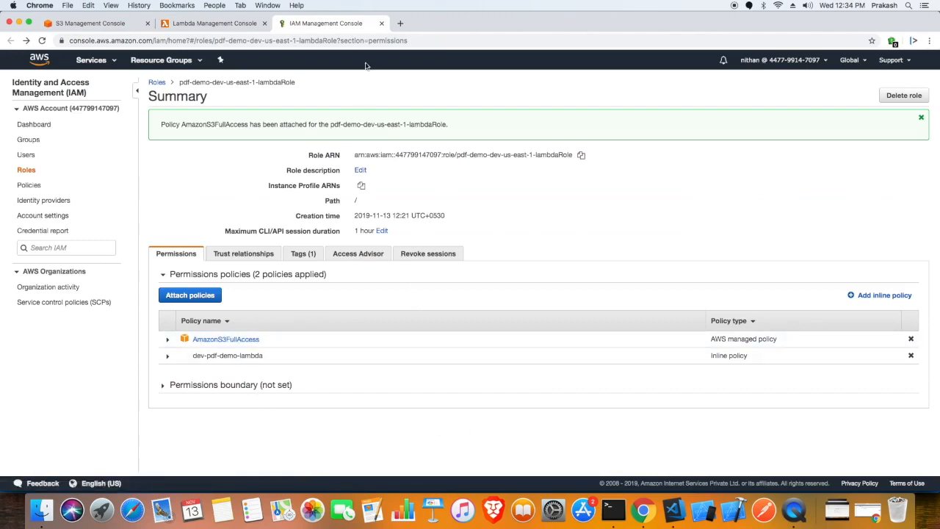
{"action": "left_click", "coordinate": [213, 24]}
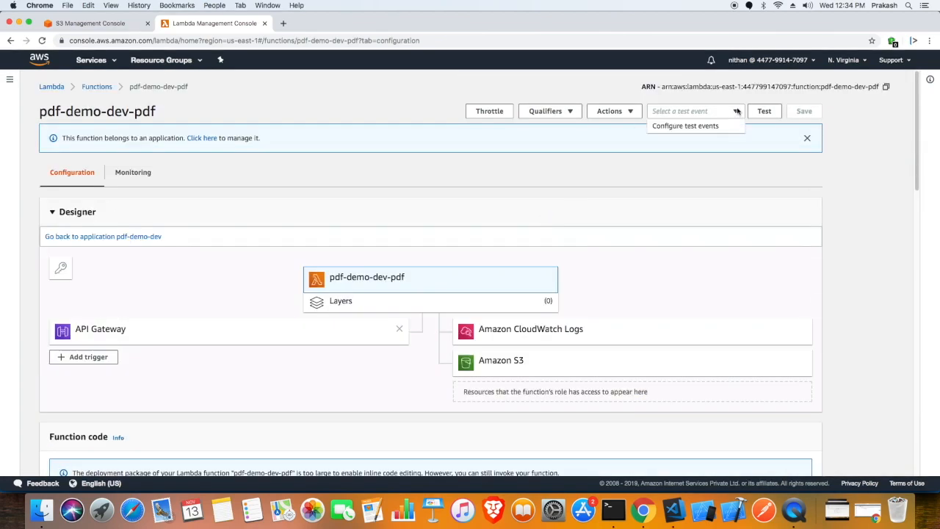
Step: Configure a Hello World test event named pdfTest for pdf-demo-dev-pdf and create it
{"action": "left_click", "coordinate": [684, 126]}
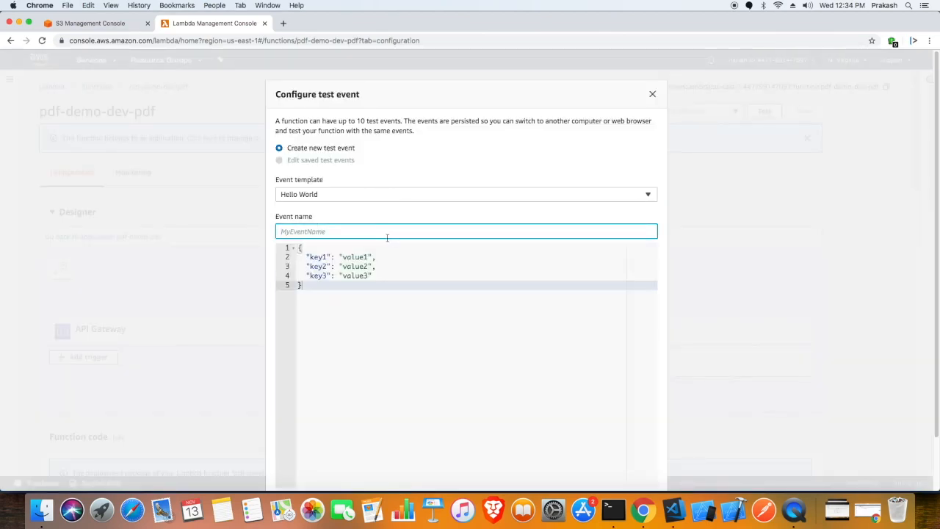
{"action": "type", "text": "pdf-demo-test"}
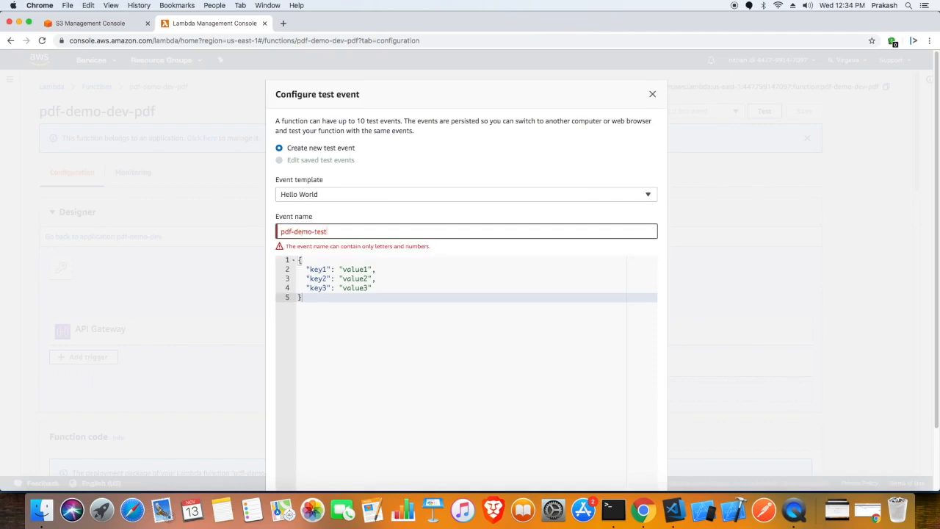
{"action": "type", "text": "pdfTet"}
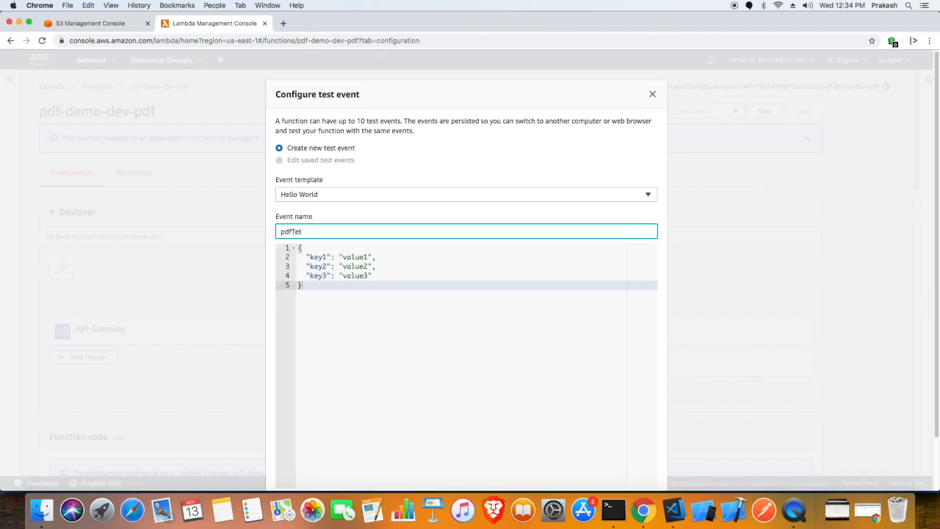
{"action": "left_click", "coordinate": [635, 465]}
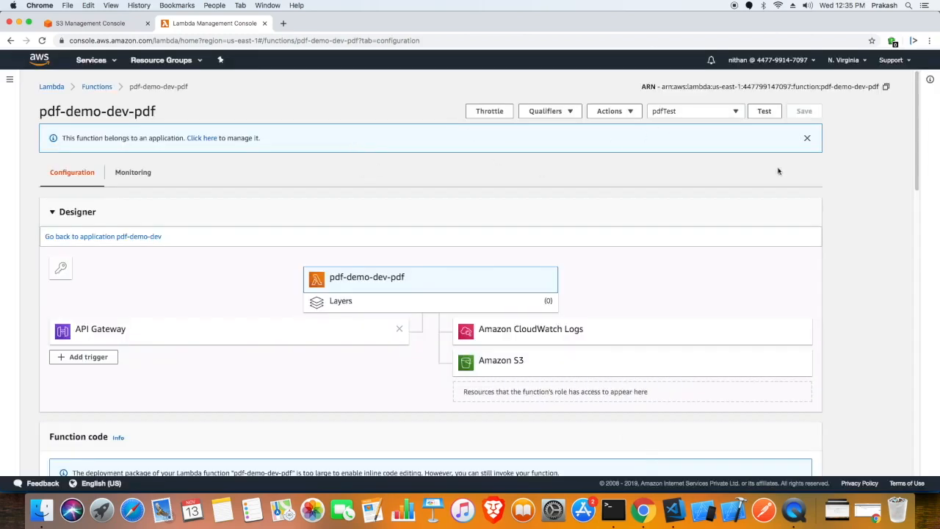
Step: Check the function's Monitoring tab and its CloudWatch logs, then return to Configuration
{"action": "left_click", "coordinate": [133, 172]}
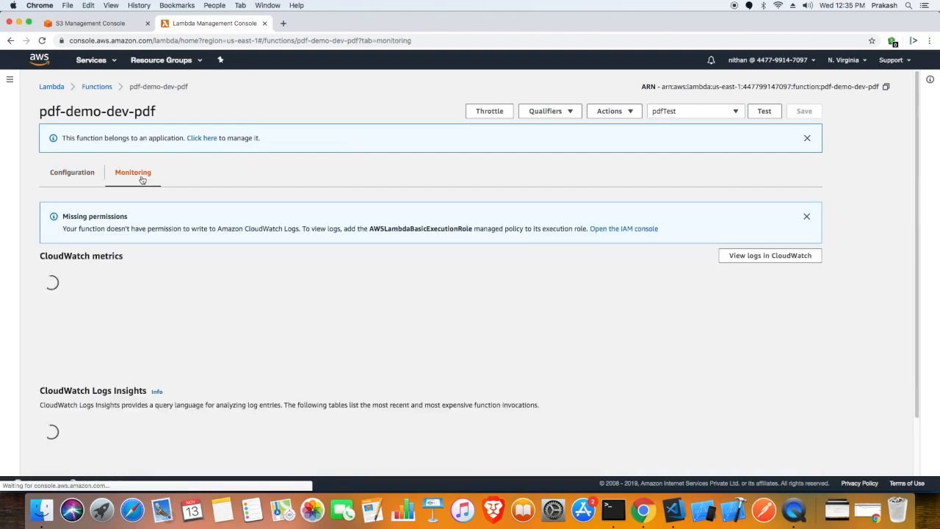
{"action": "left_click", "coordinate": [770, 256]}
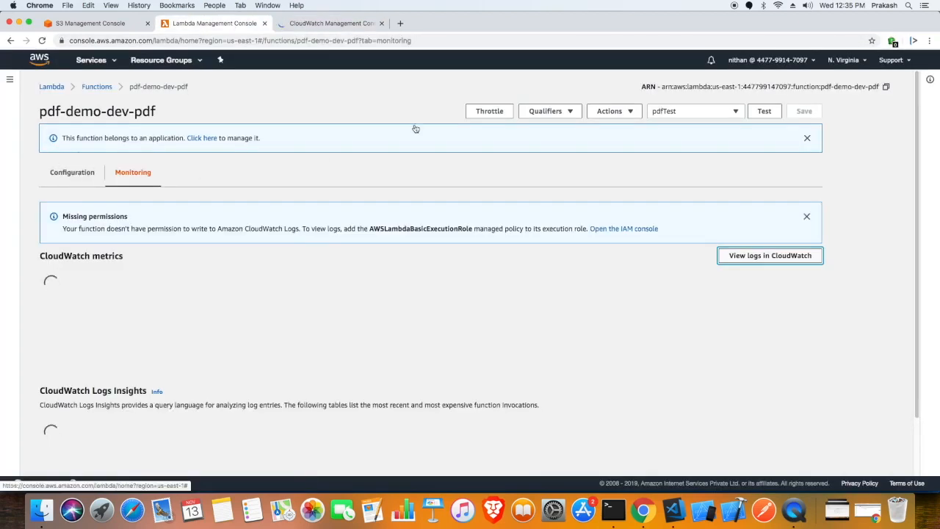
{"action": "left_click", "coordinate": [70, 172]}
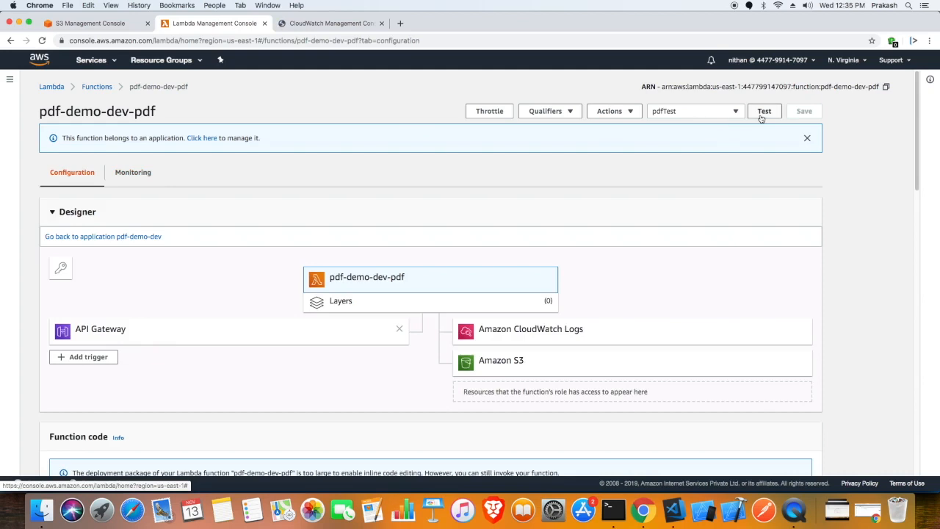
Step: Run the pdfTest event successfully, view its CloudWatch logs, then switch to the S3 bucket contents
{"action": "left_click", "coordinate": [764, 112]}
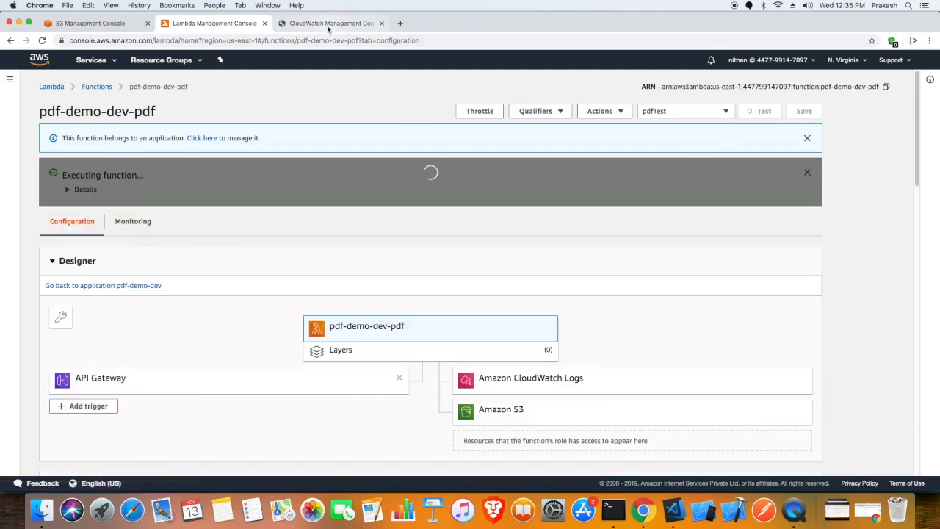
{"action": "left_click", "coordinate": [329, 24]}
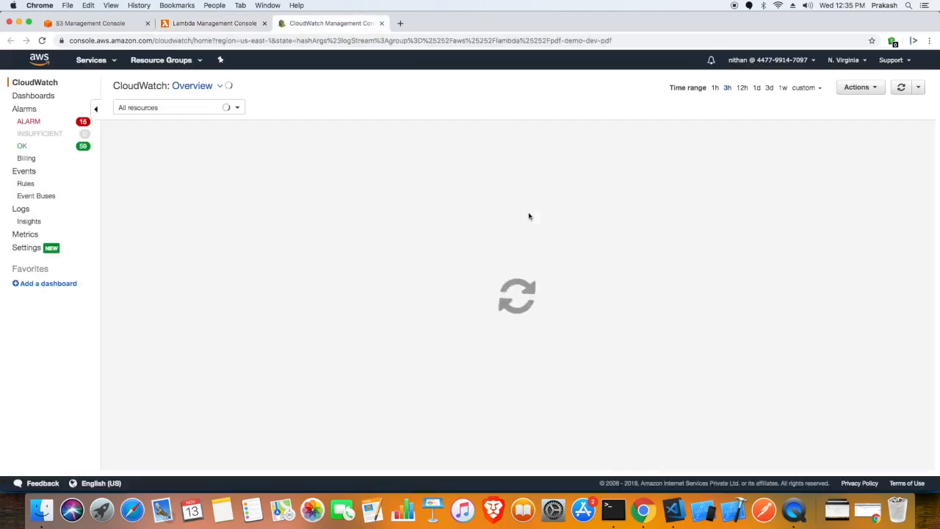
{"action": "left_click", "coordinate": [214, 24]}
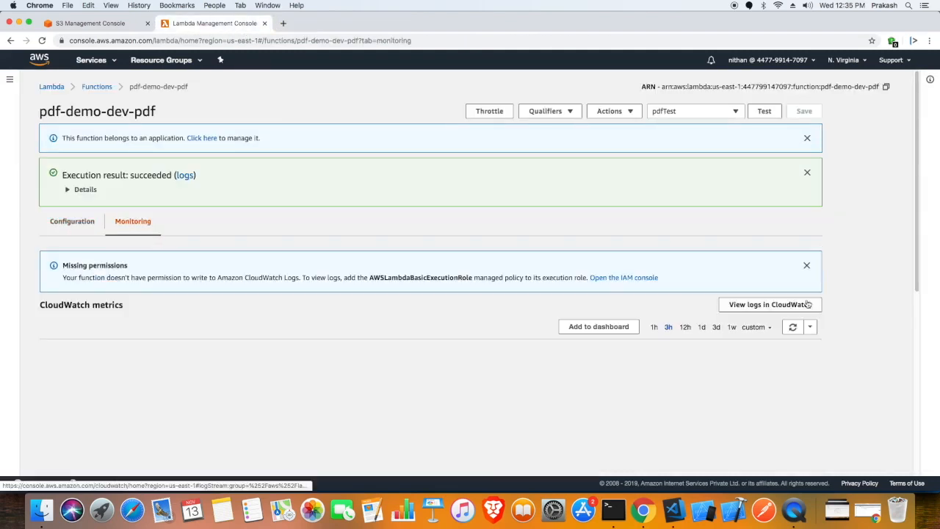
{"action": "left_click", "coordinate": [770, 305]}
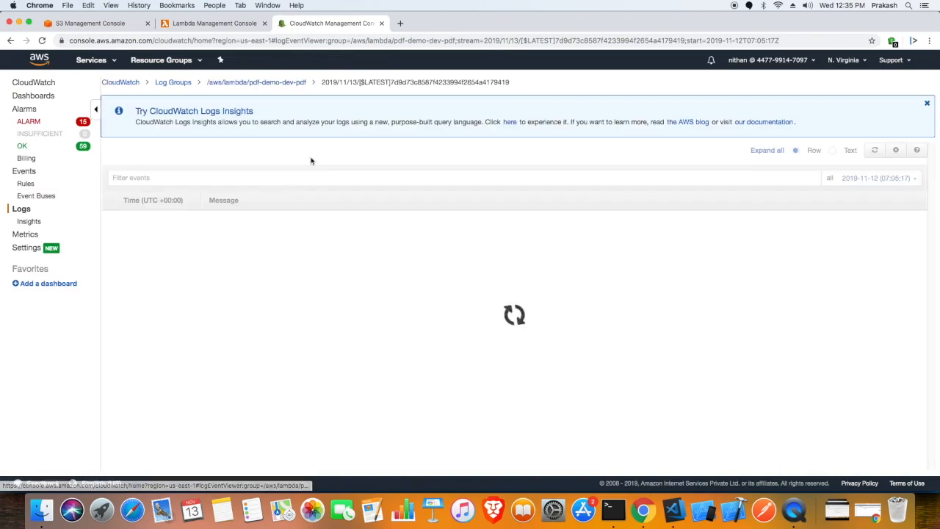
{"action": "left_click", "coordinate": [88, 24]}
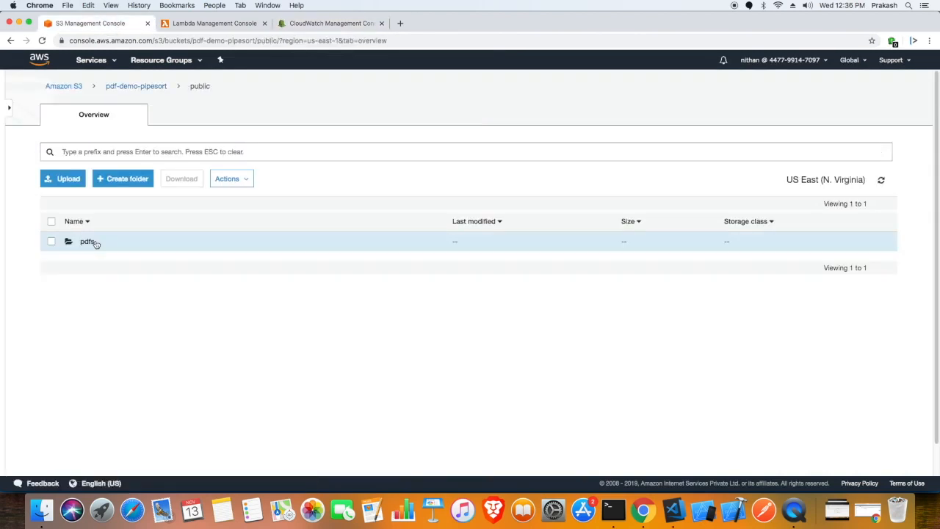
Step: Open the pdfs folder inside the bucket's public folder to look for the generated PDF
{"action": "left_click", "coordinate": [88, 241]}
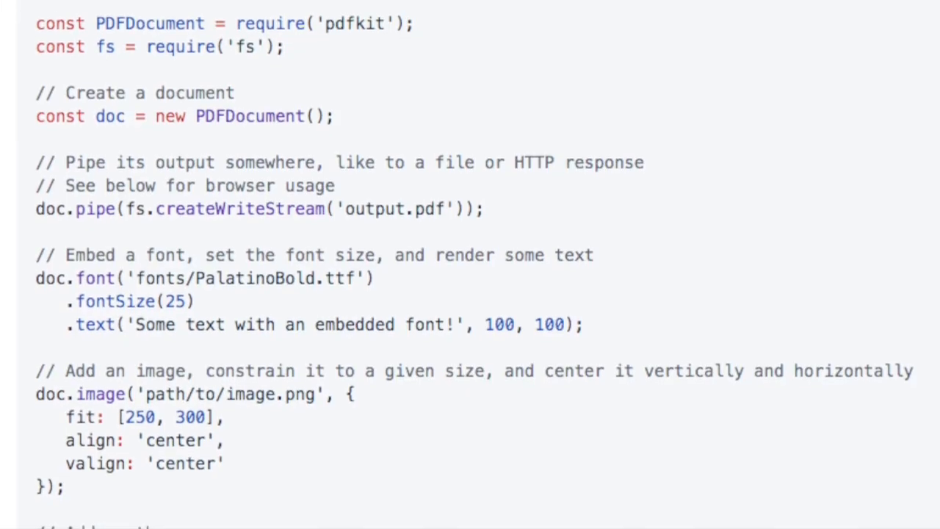
{"action": "scroll", "scroll_direction": "down", "scroll_amount": 3}
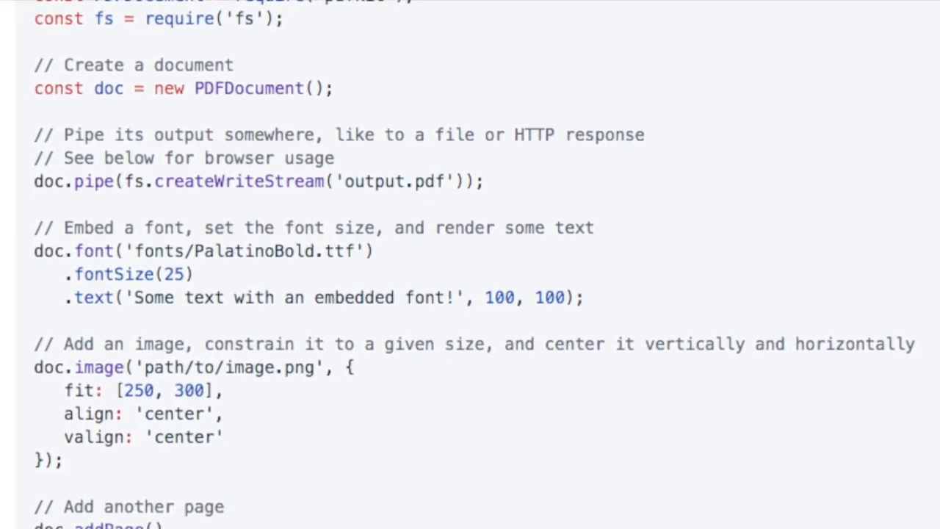
{"action": "scroll", "scroll_direction": "down", "scroll_amount": 3}
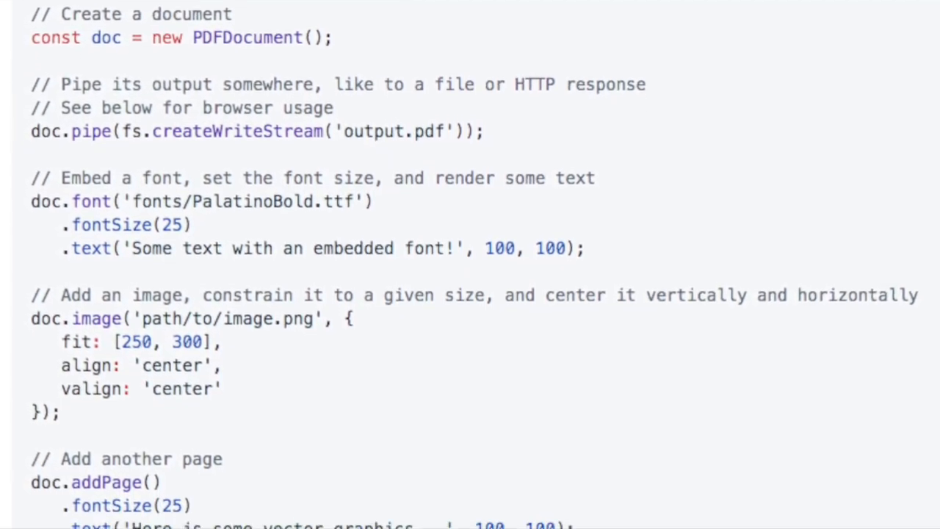
{"action": "scroll", "scroll_direction": "down", "scroll_amount": 3}
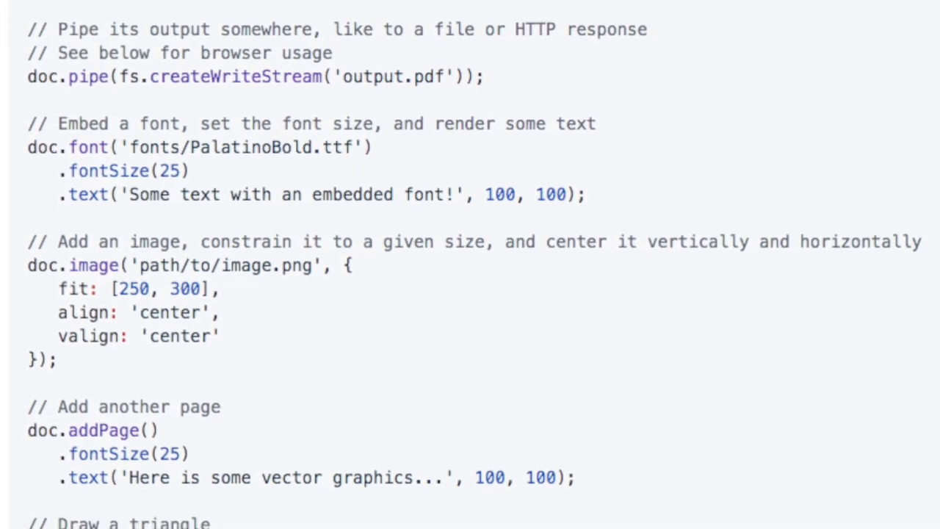
{"action": "scroll", "scroll_direction": "down", "scroll_amount": 3}
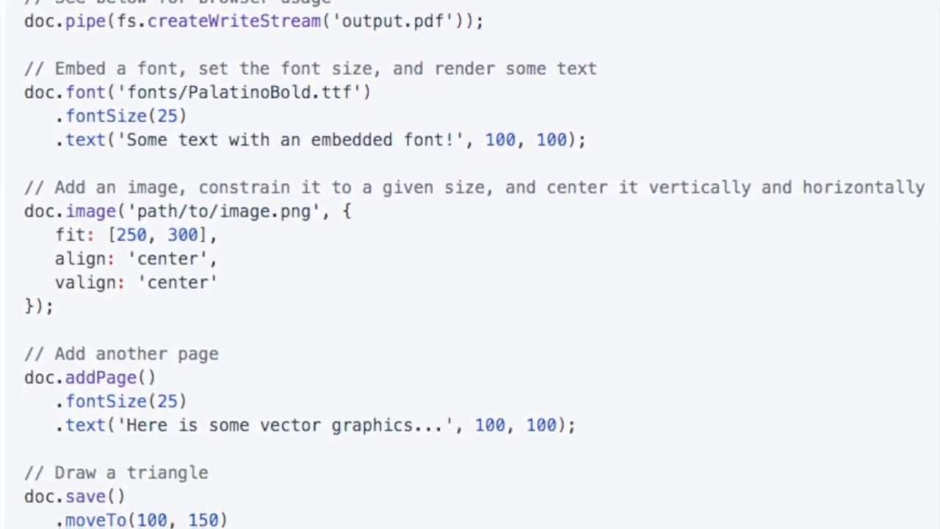
{"action": "scroll", "scroll_direction": "down", "scroll_amount": 3}
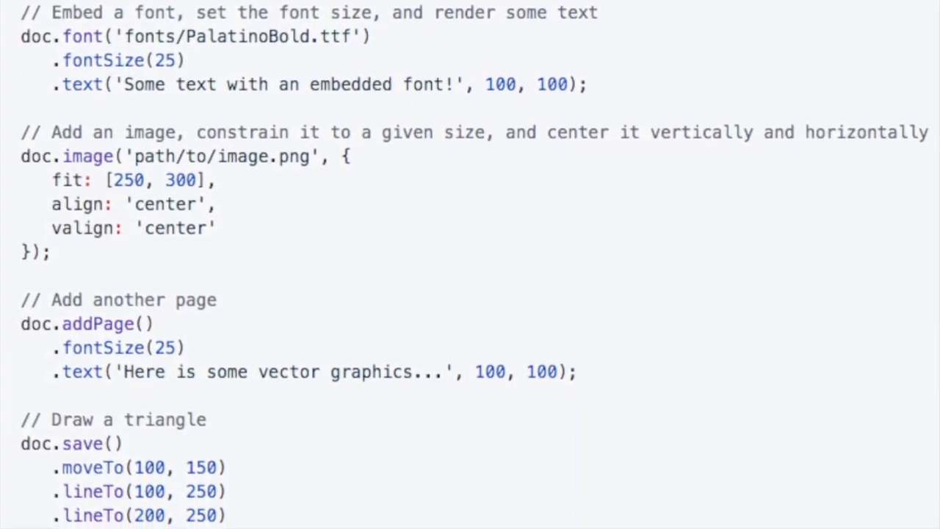
{"action": "scroll", "scroll_direction": "down", "scroll_amount": 3}
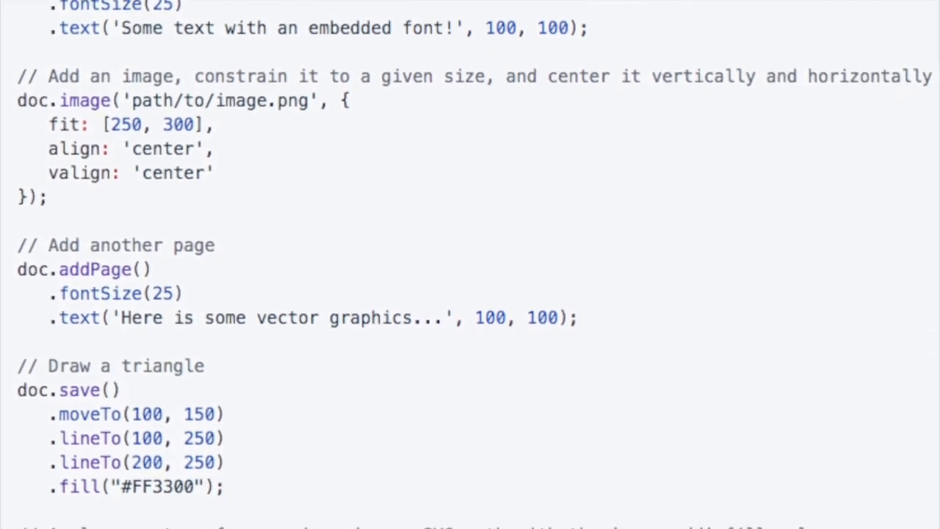
{"action": "scroll", "scroll_direction": "down", "scroll_amount": 3}
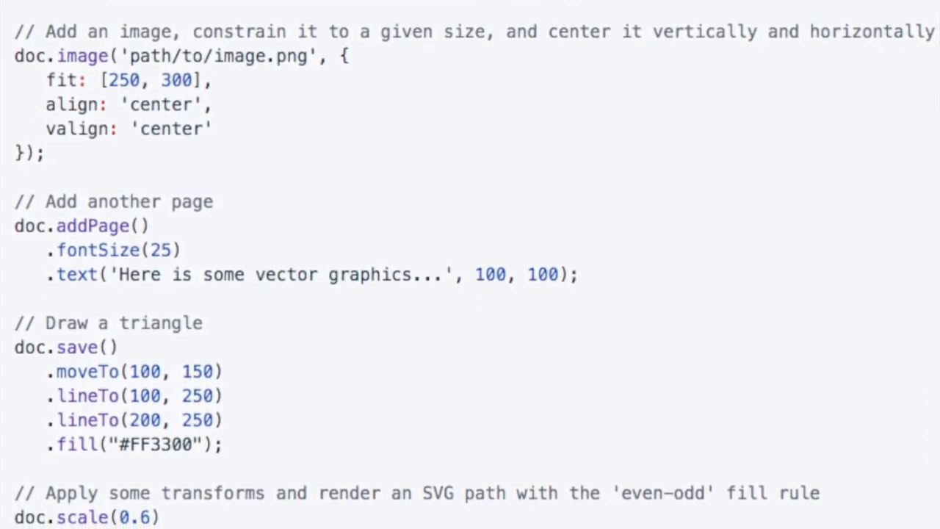